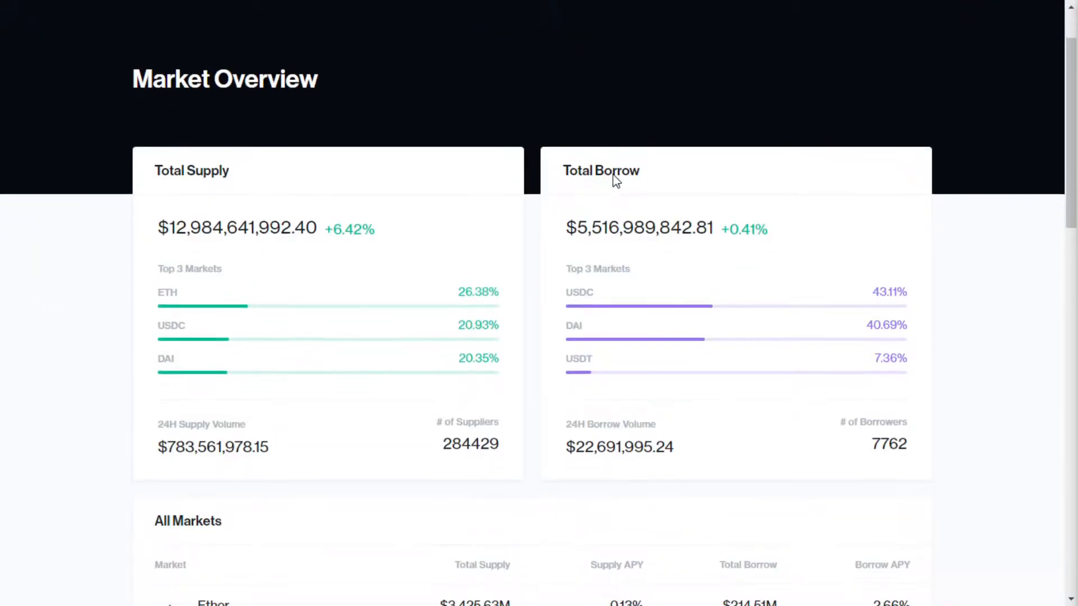
Step: Scroll through the market overview and the homepage down to the 'How does it work?' collateral section
scroll("down", 3)
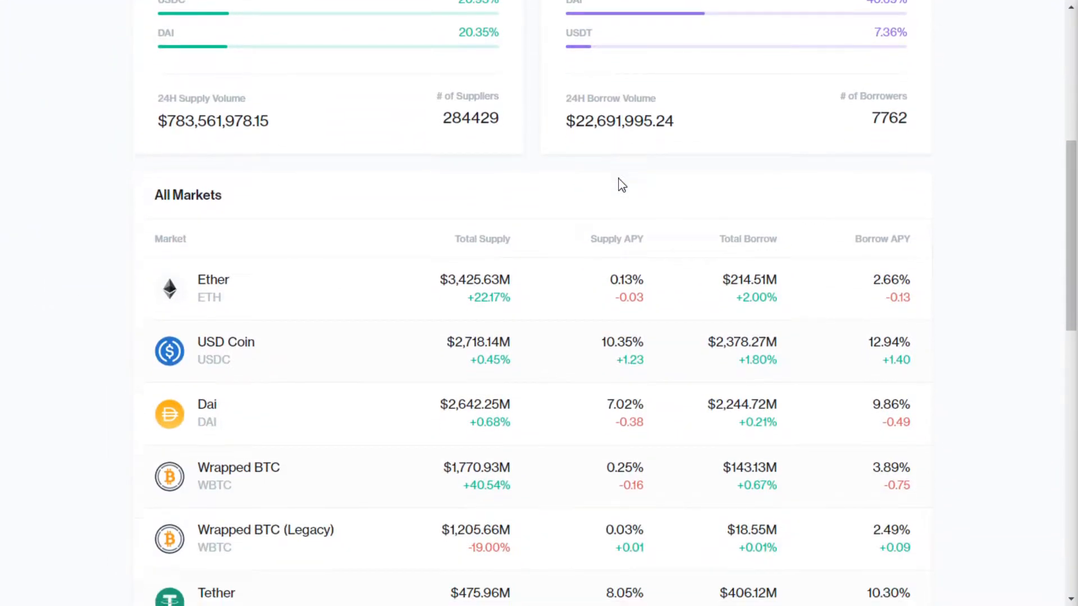
scroll("down", 3)
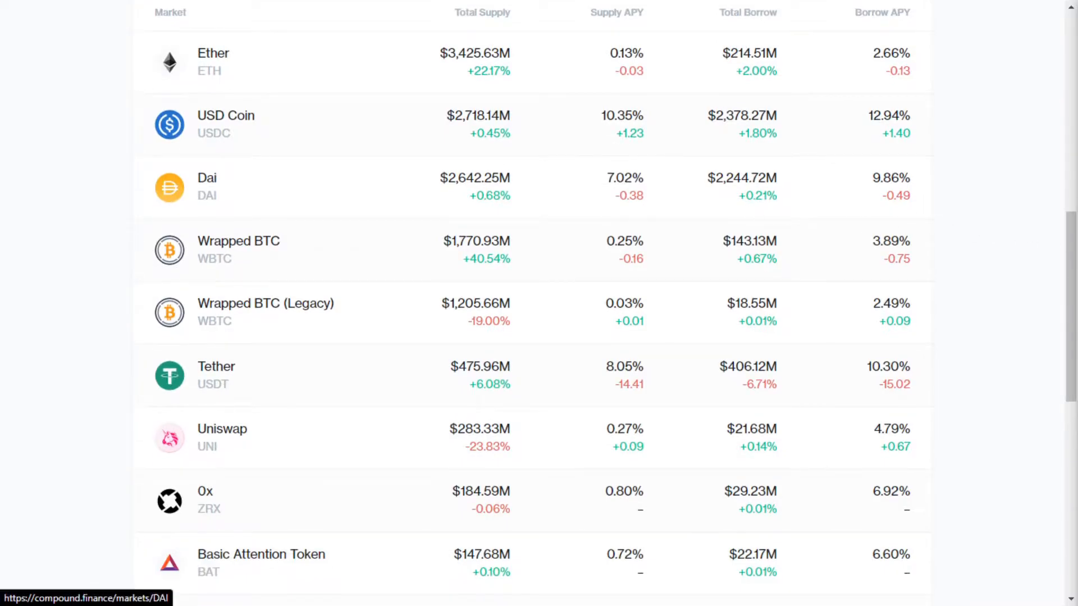
mouse_move(1033, 136)
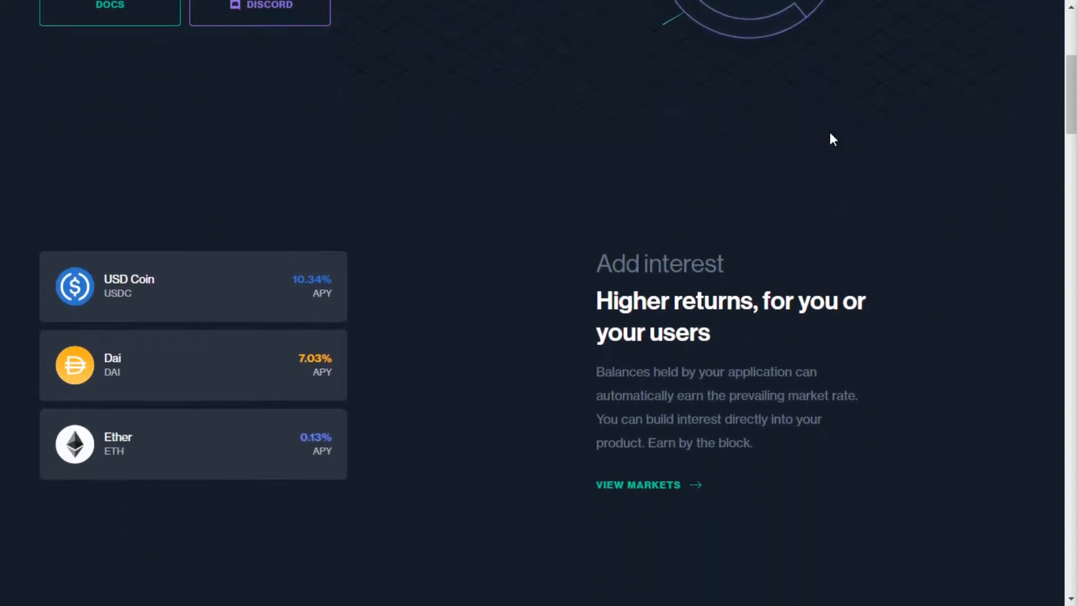
scroll("down", 3)
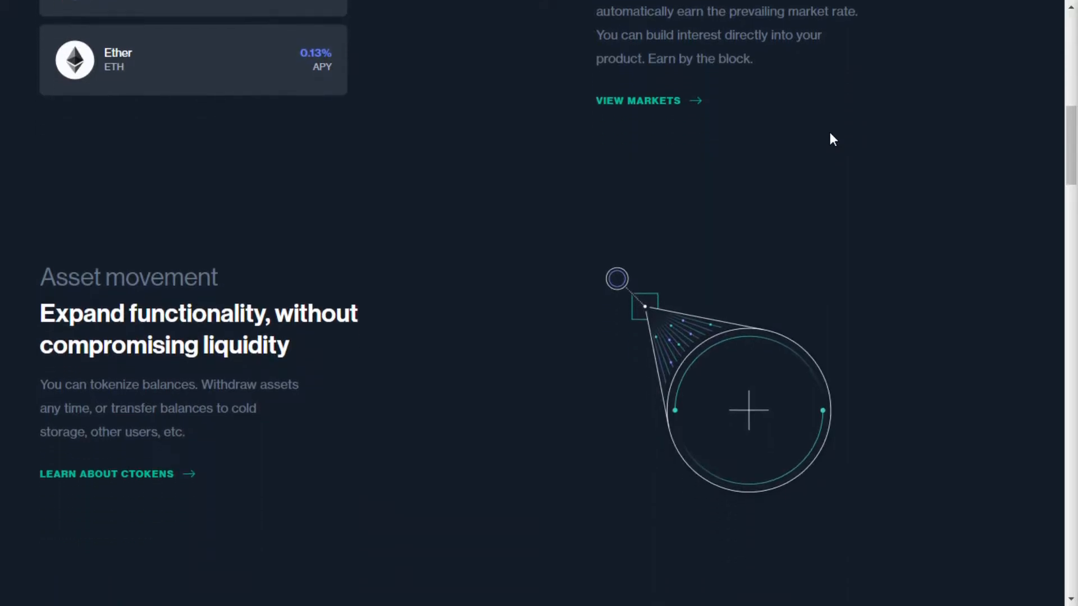
scroll("down", 3)
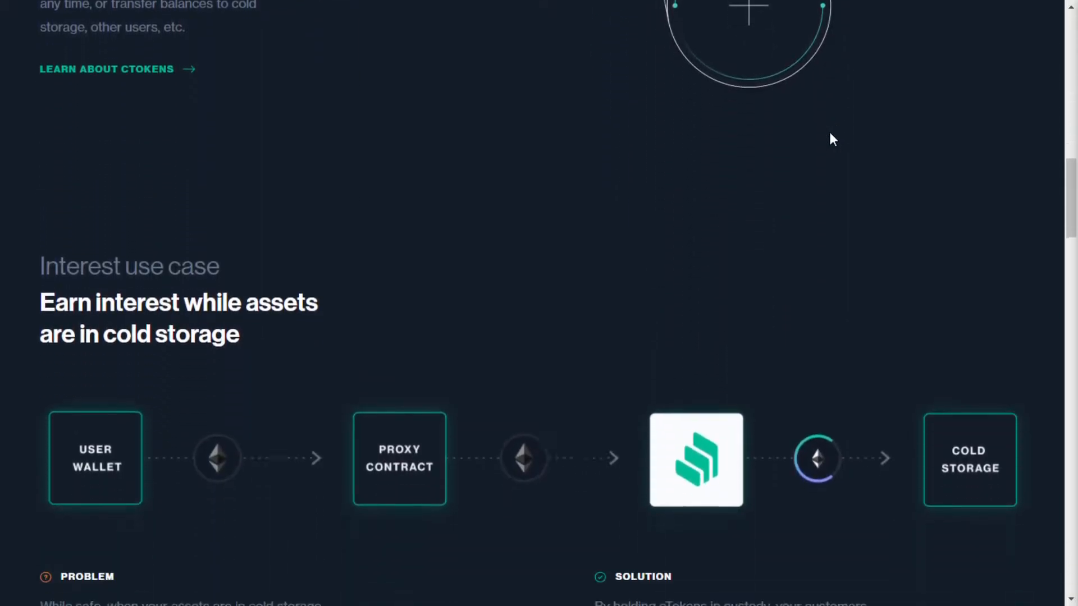
scroll("down", 3)
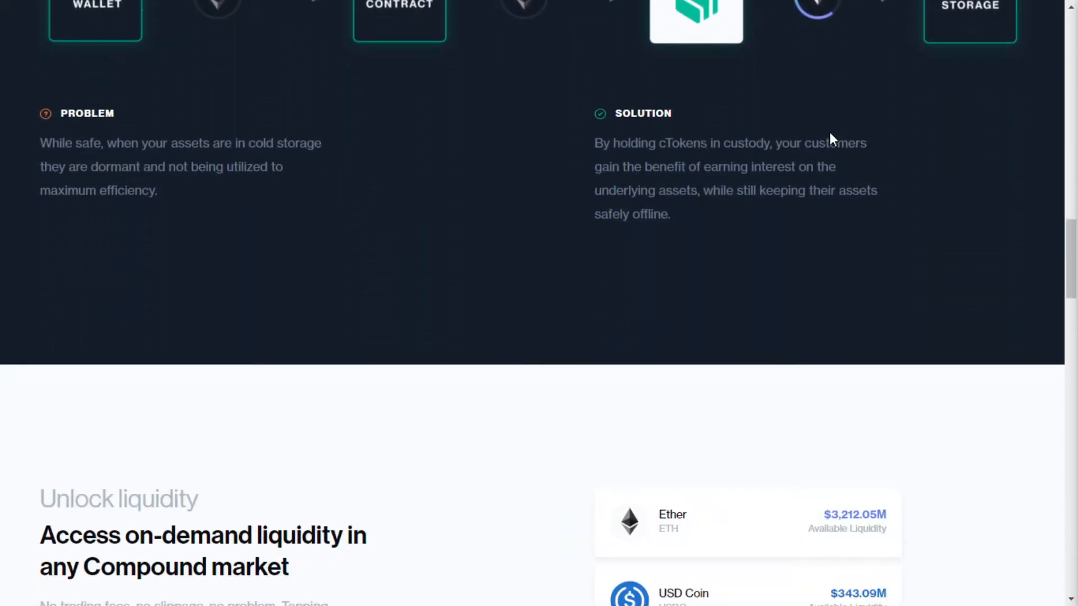
scroll("down", 3)
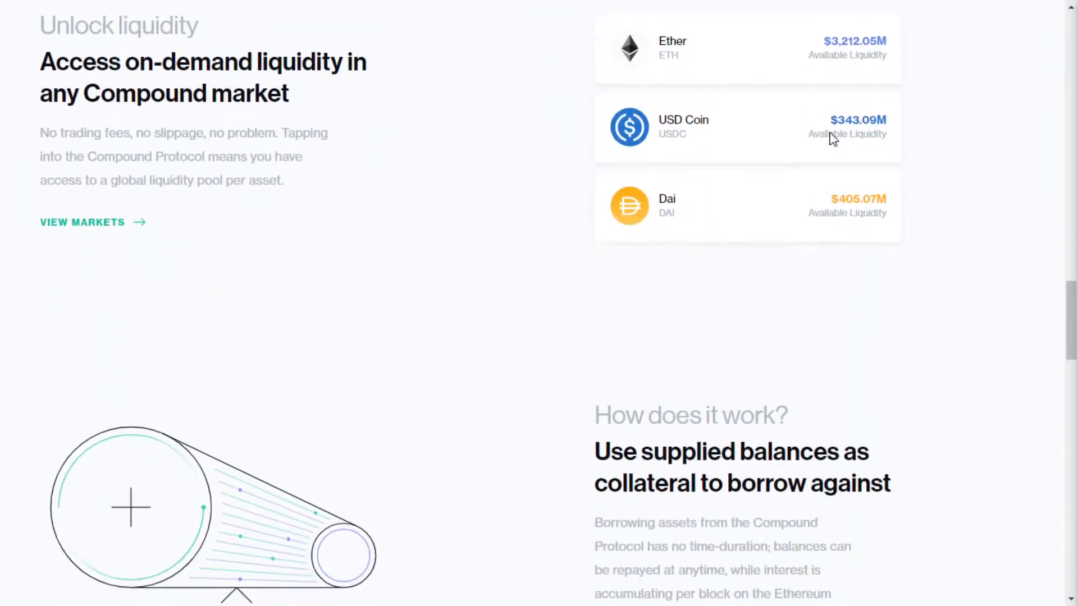
scroll("down", 3)
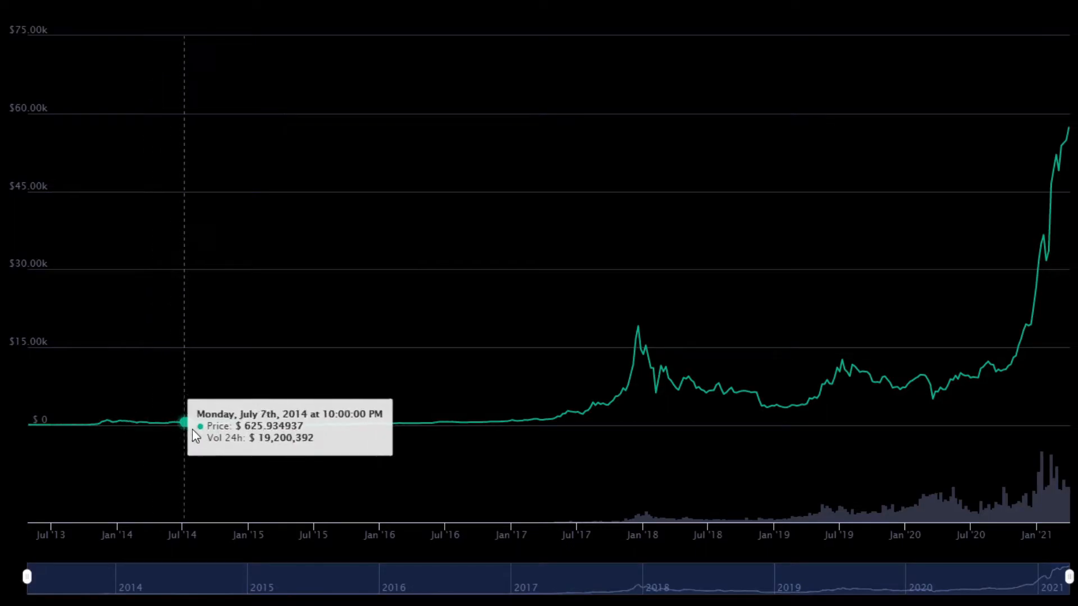
mouse_move(364, 424)
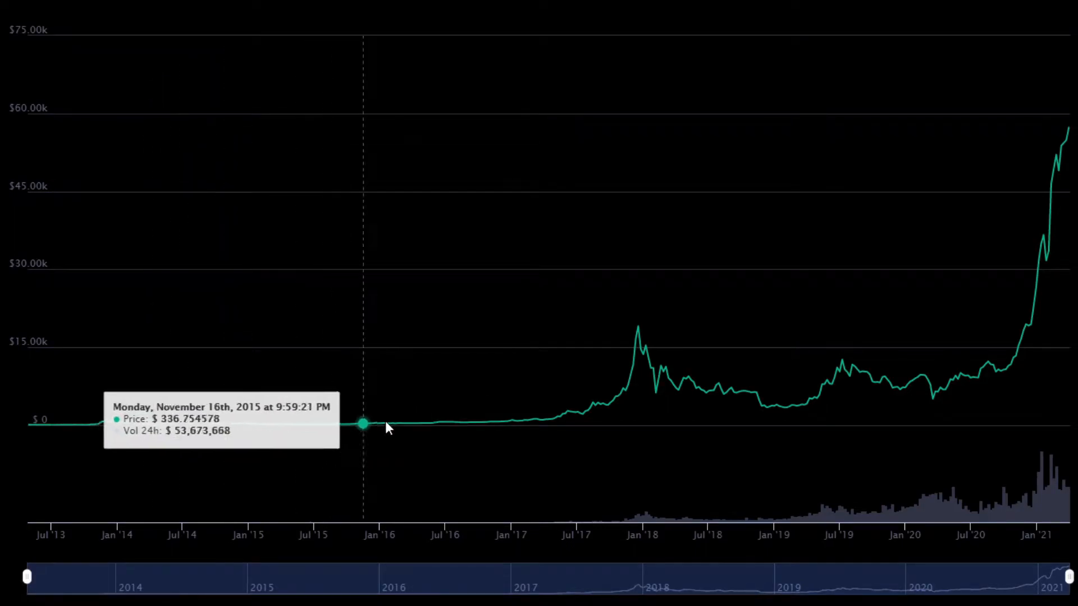
mouse_move(619, 398)
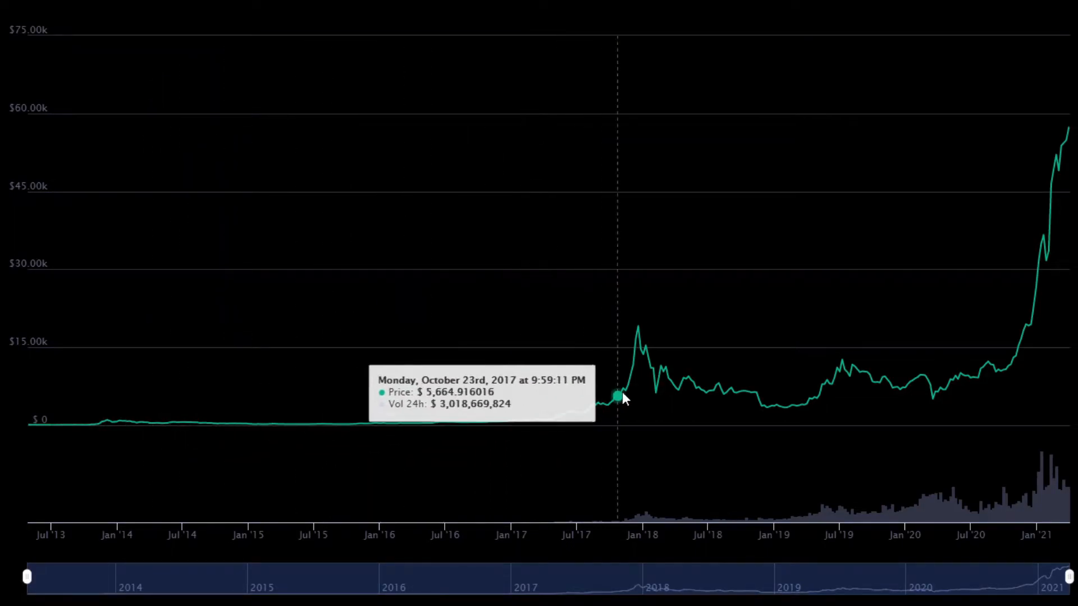
mouse_move(766, 406)
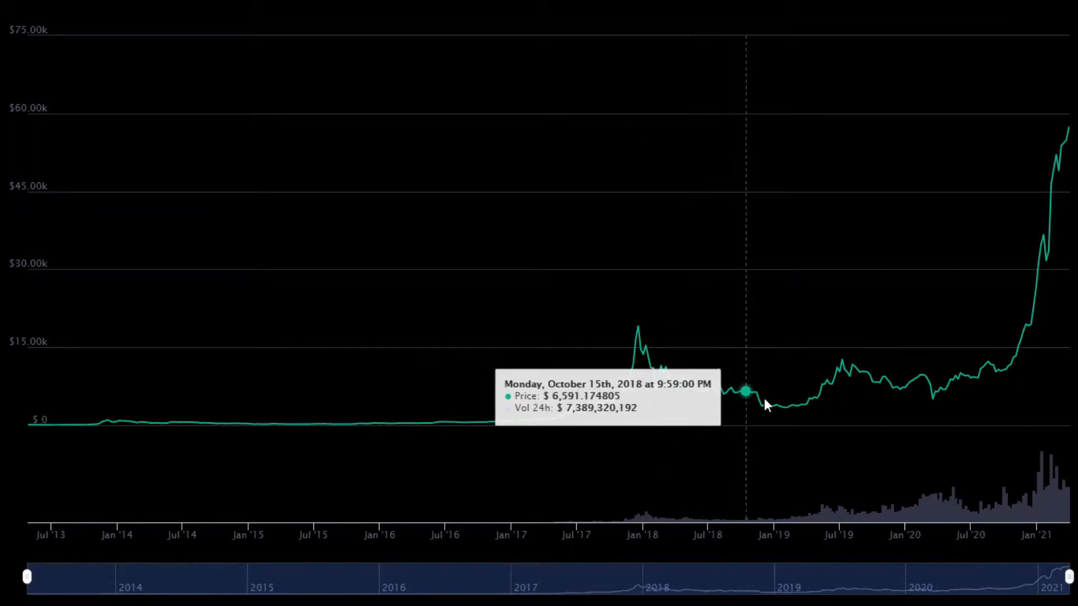
mouse_move(836, 401)
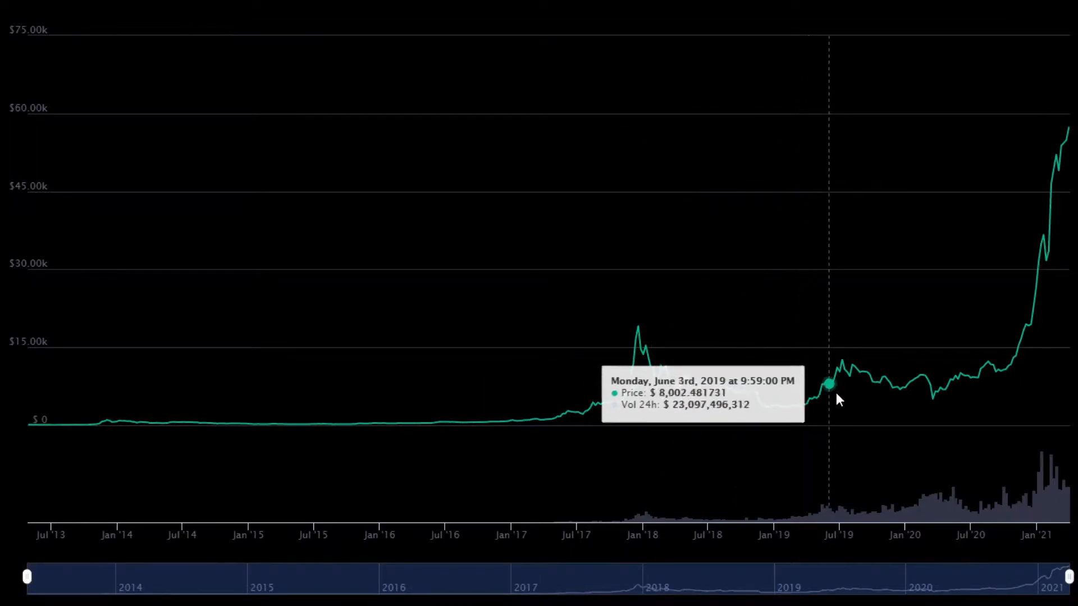
mouse_move(1011, 386)
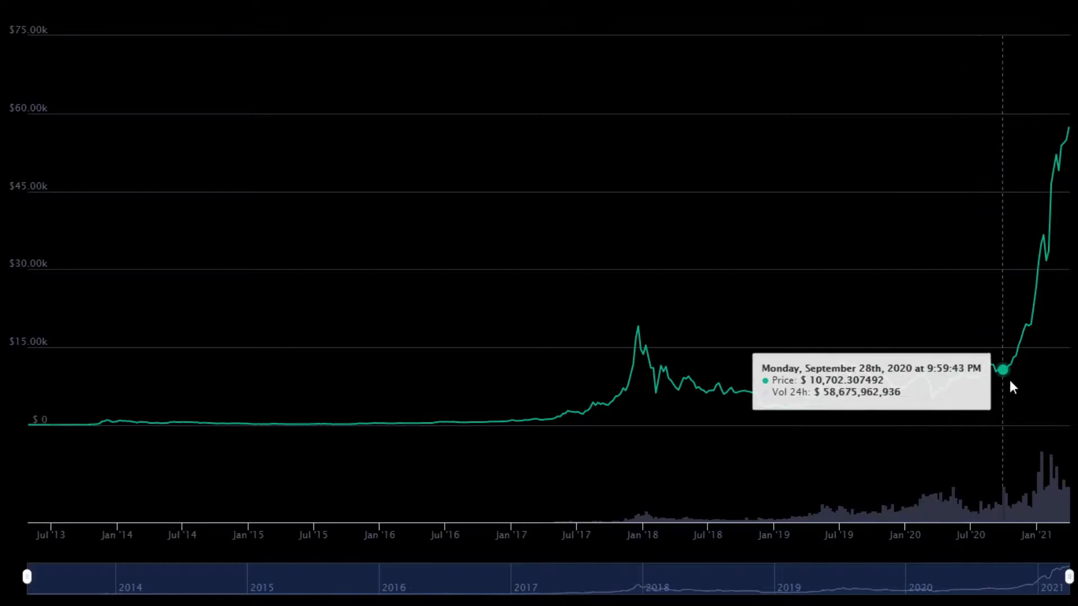
mouse_move(1062, 374)
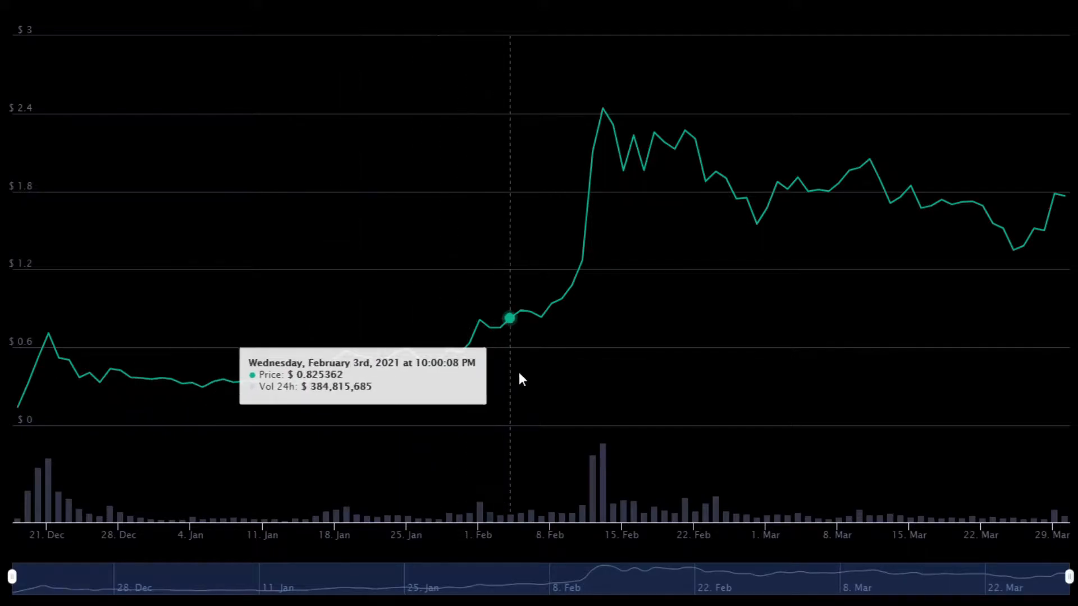
mouse_move(700, 329)
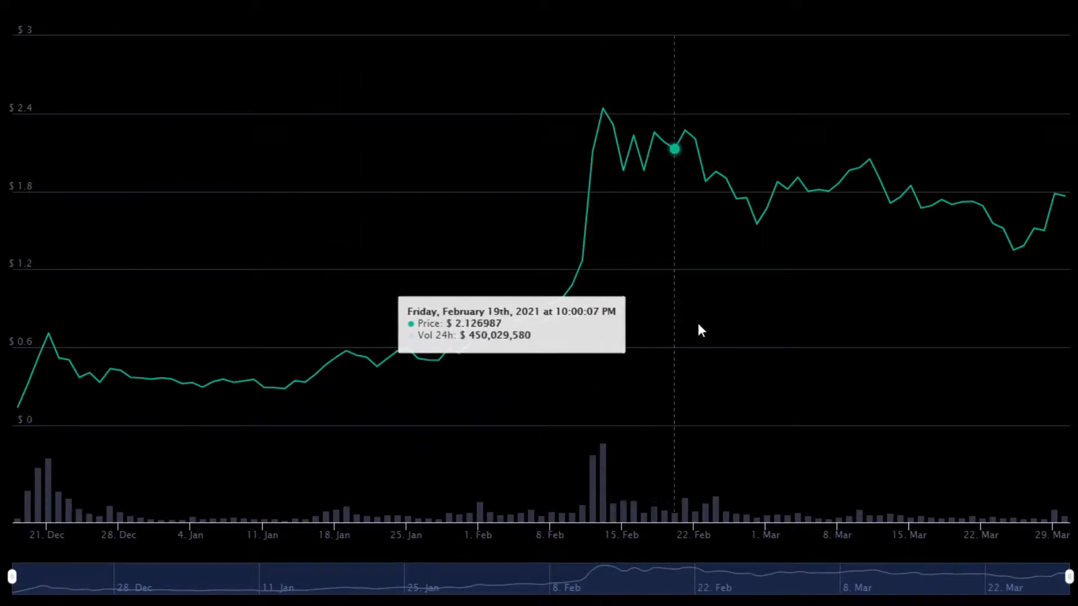
mouse_move(911, 330)
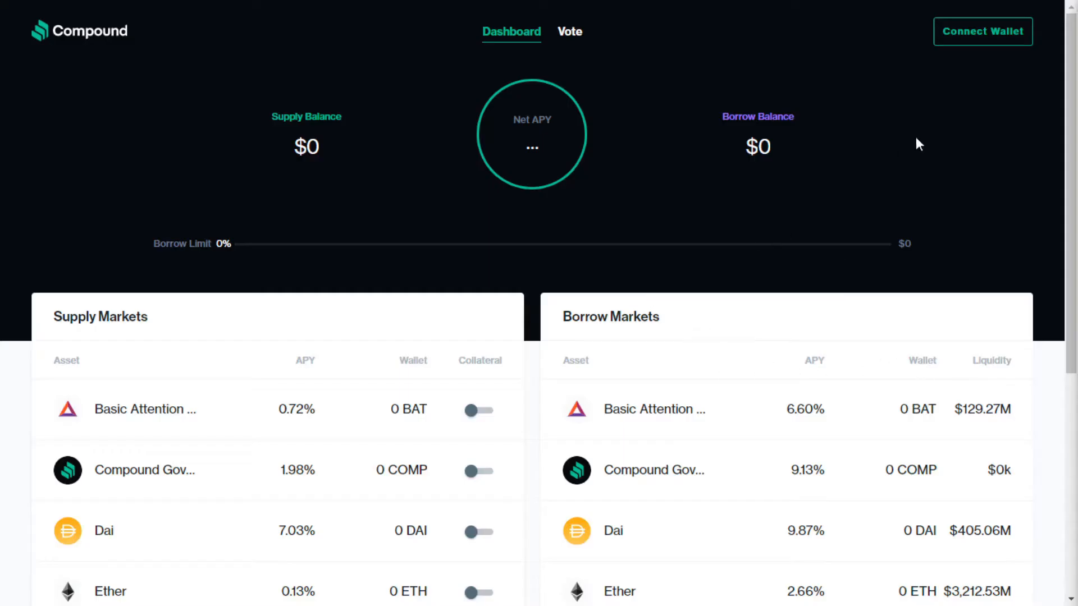
Step: Choose Coinbase Wallet from Compound's wallet connection options
left_click(982, 31)
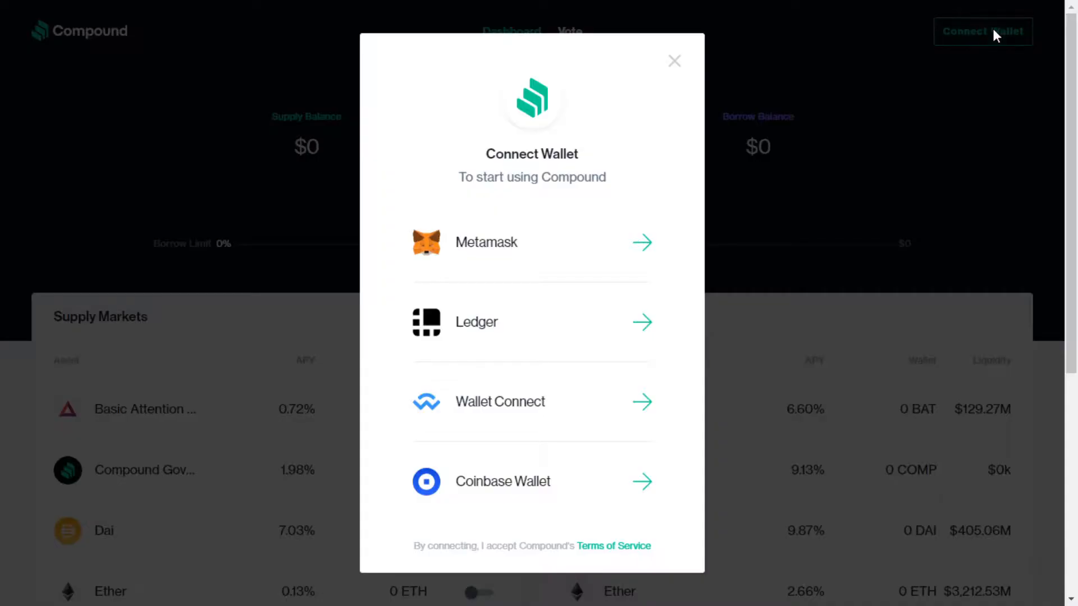
mouse_move(749, 141)
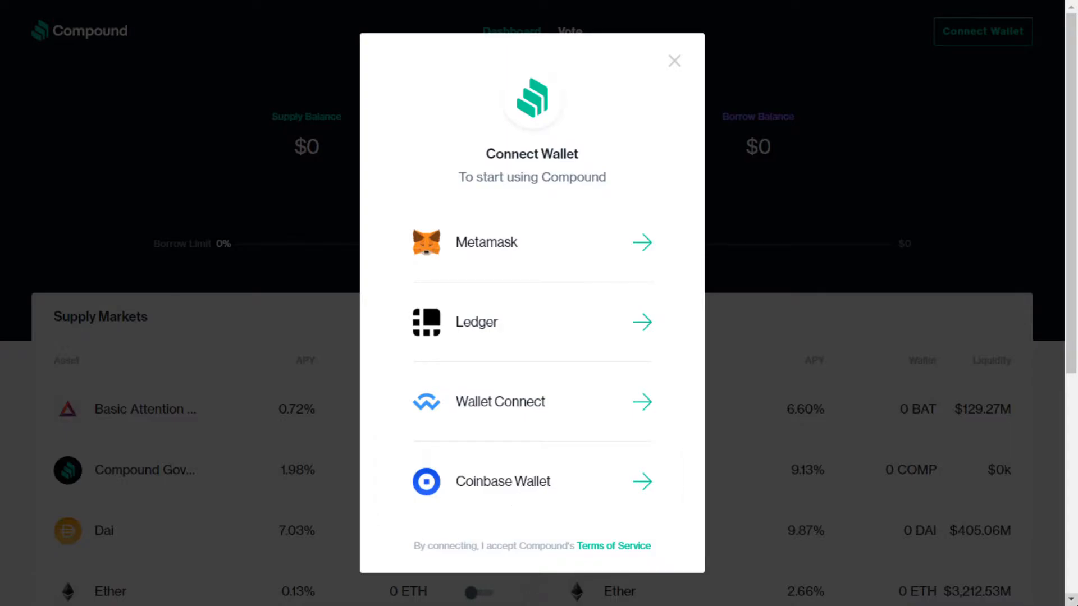
left_click(502, 481)
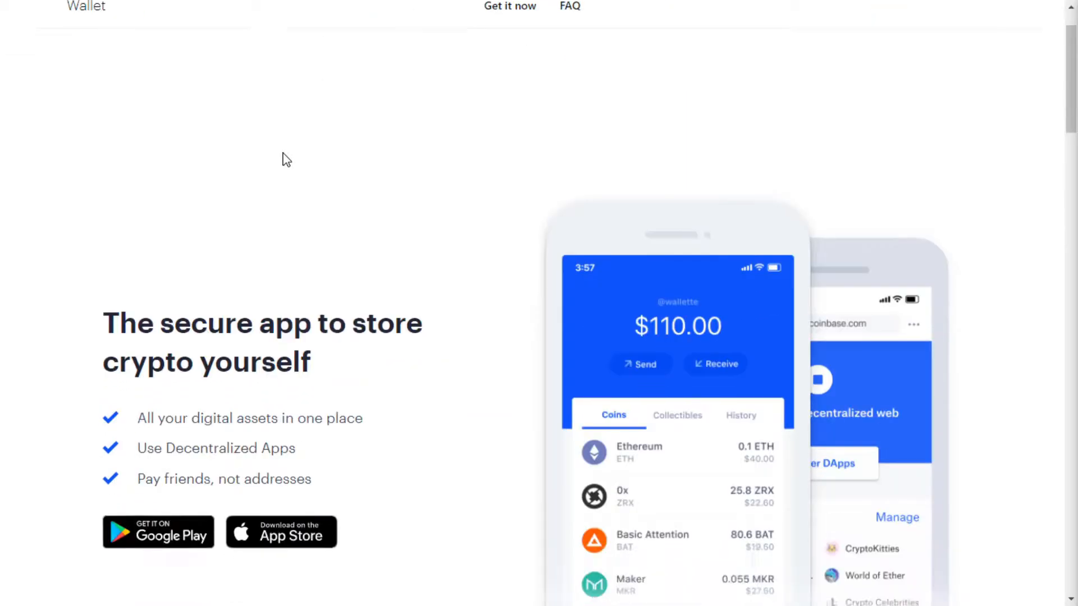
Step: Scroll down the Coinbase Wallet page to read the wallet app's features
scroll("down", 3)
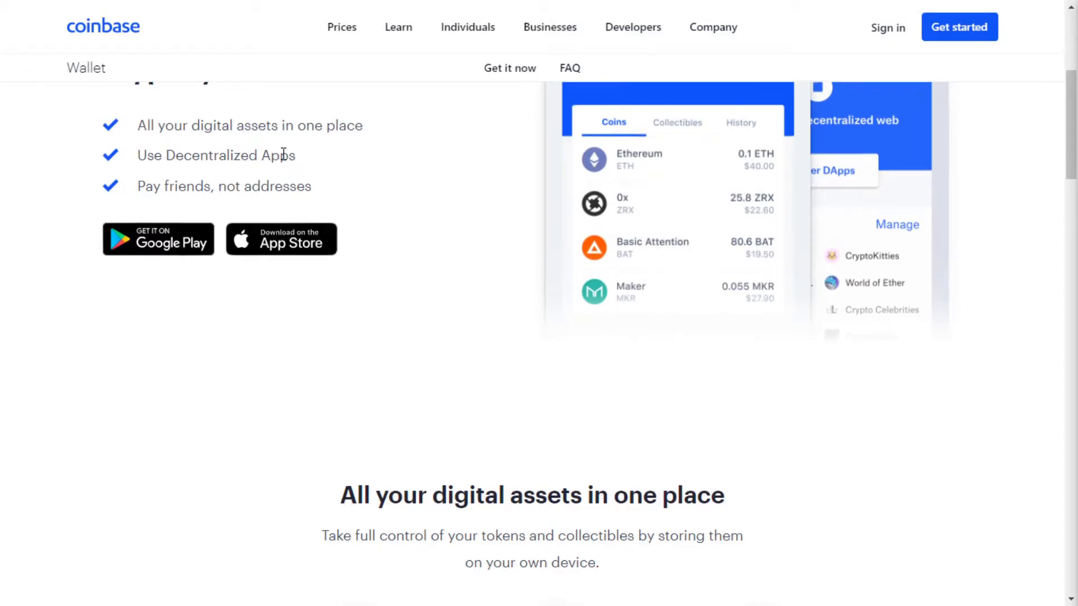
scroll("down", 3)
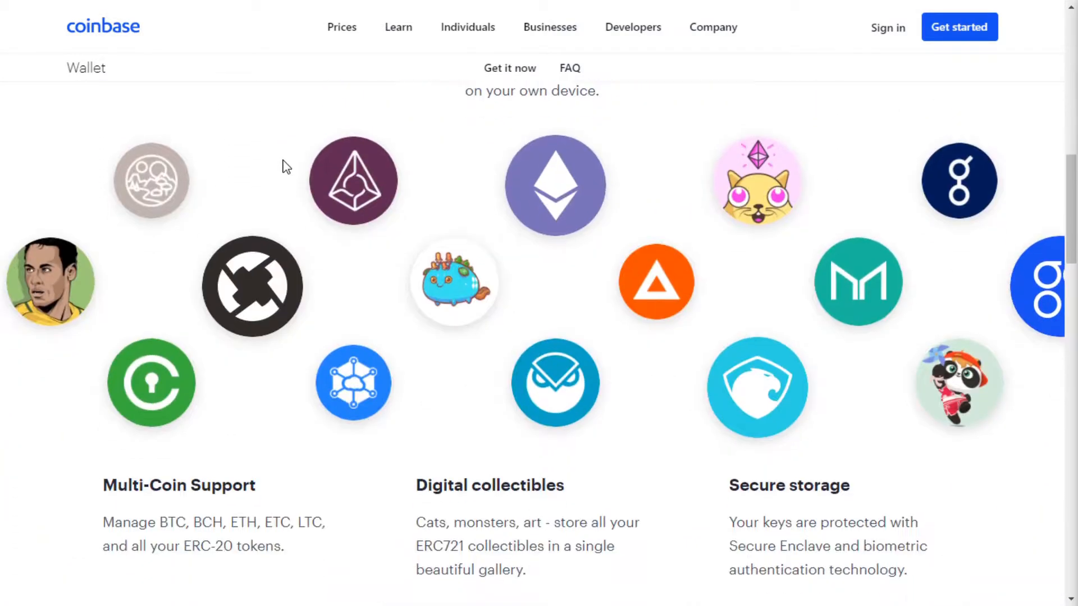
scroll("down", 3)
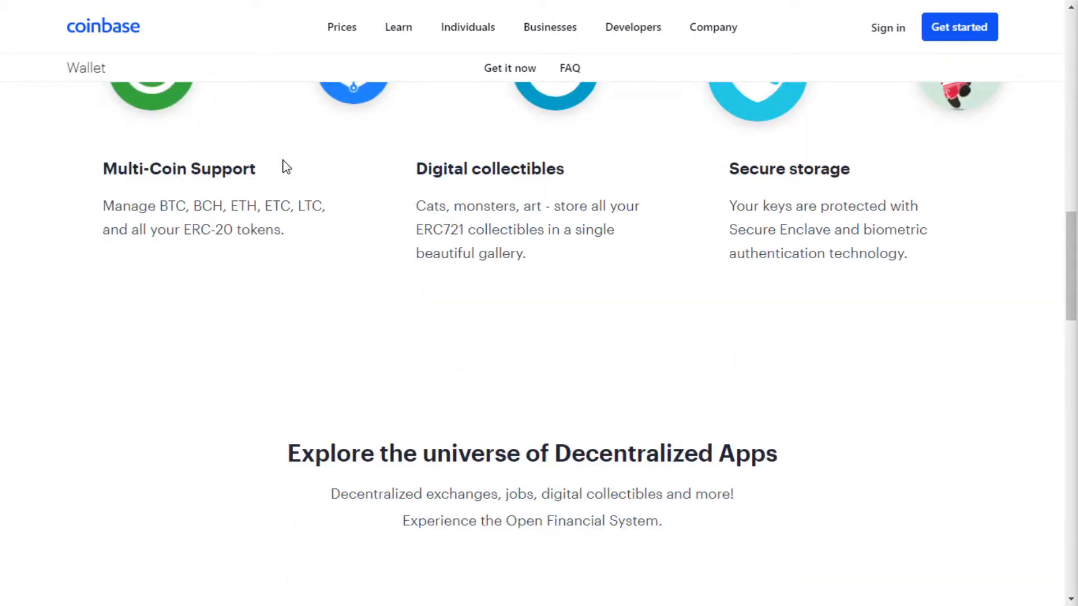
scroll("down", 3)
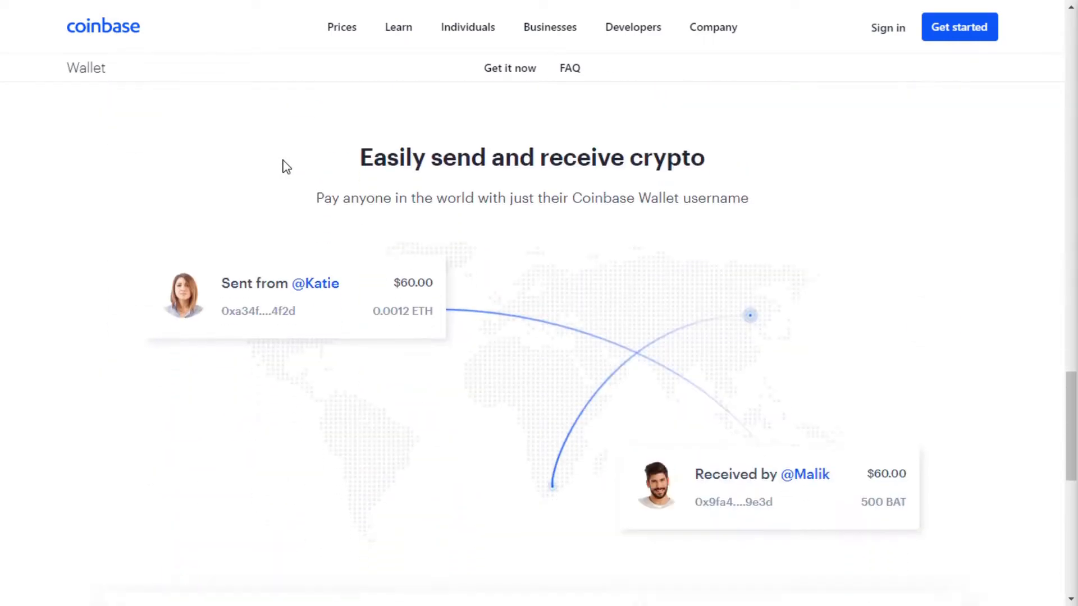
scroll("down", 3)
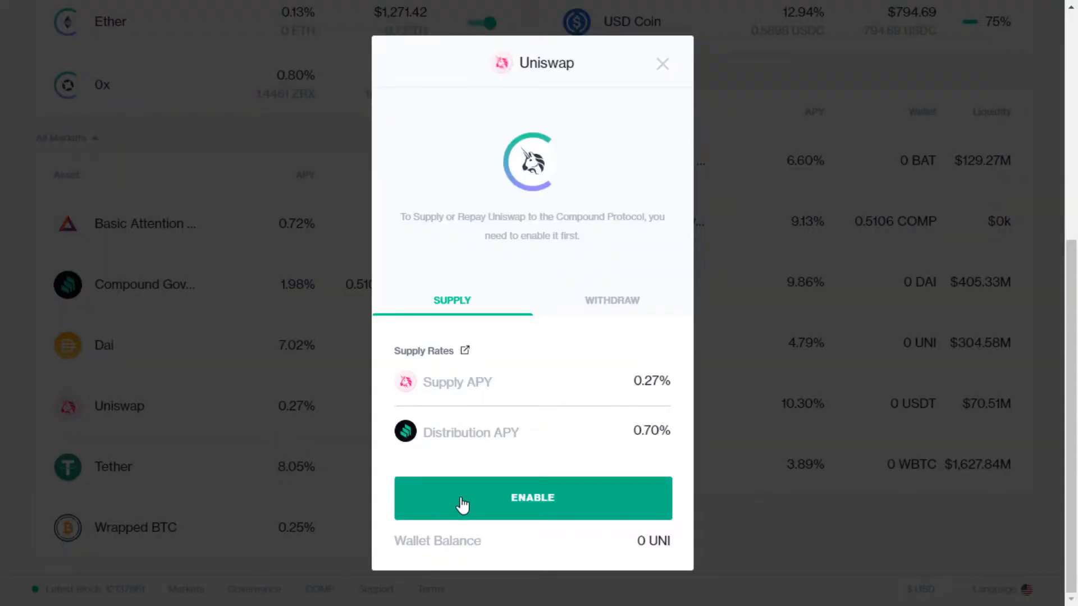
Step: Enable Uniswap for supplying and confirm the miner fee in Coinbase Wallet
left_click(532, 498)
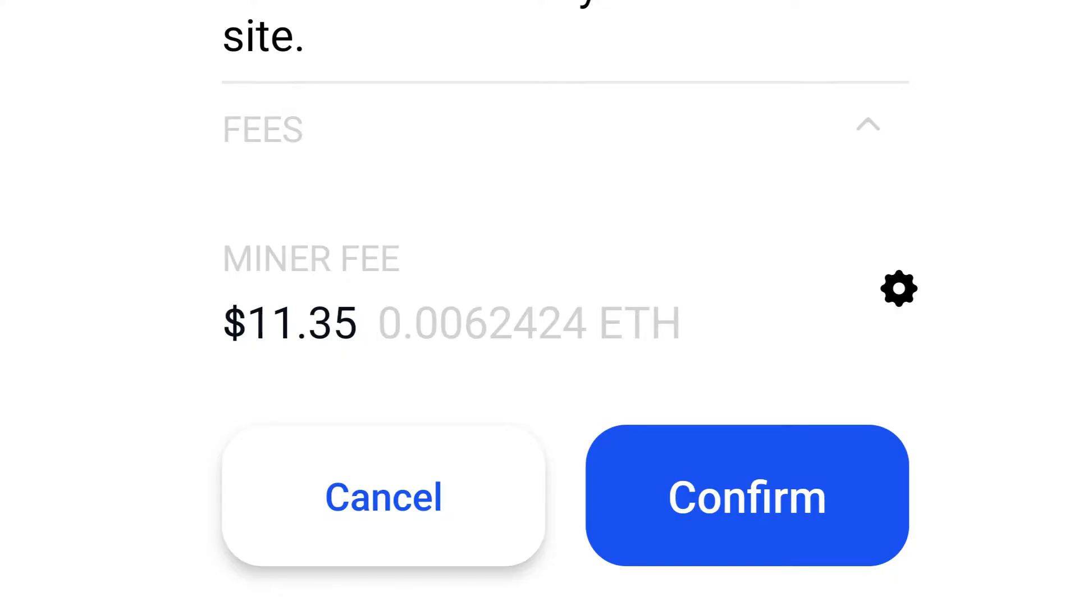
left_click(747, 496)
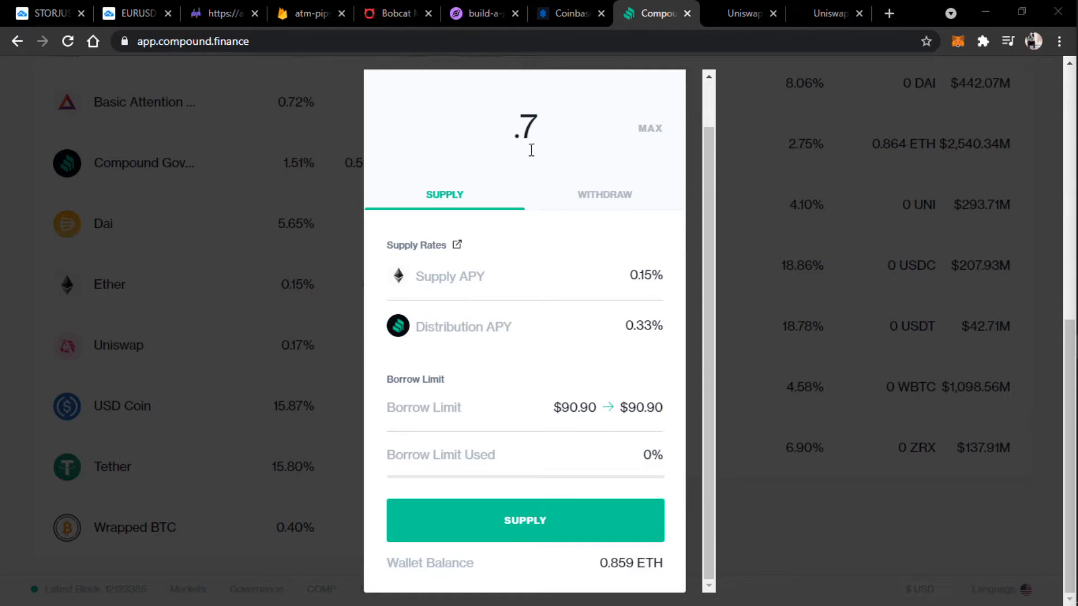
mouse_move(569, 139)
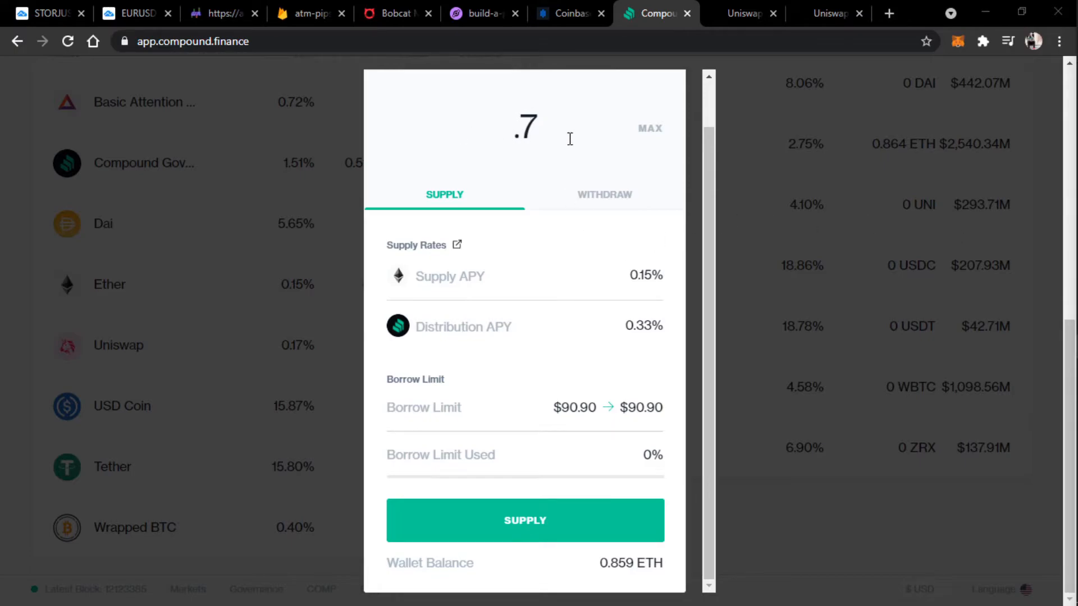
mouse_move(447, 597)
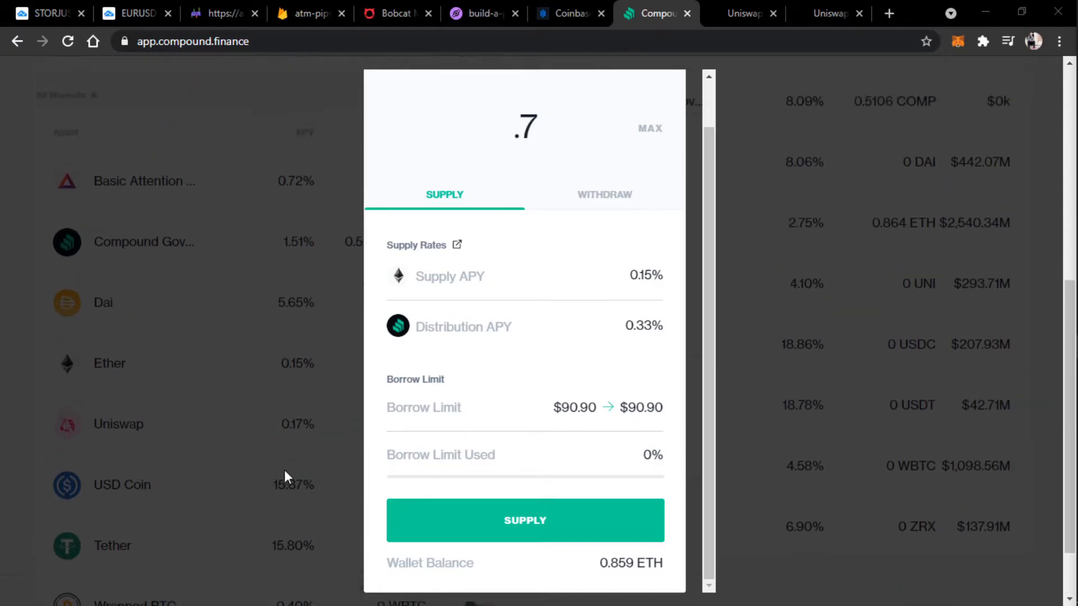
Step: Submit the 0.7 ETH supply and view the pending transaction on Etherscan
left_click(524, 520)
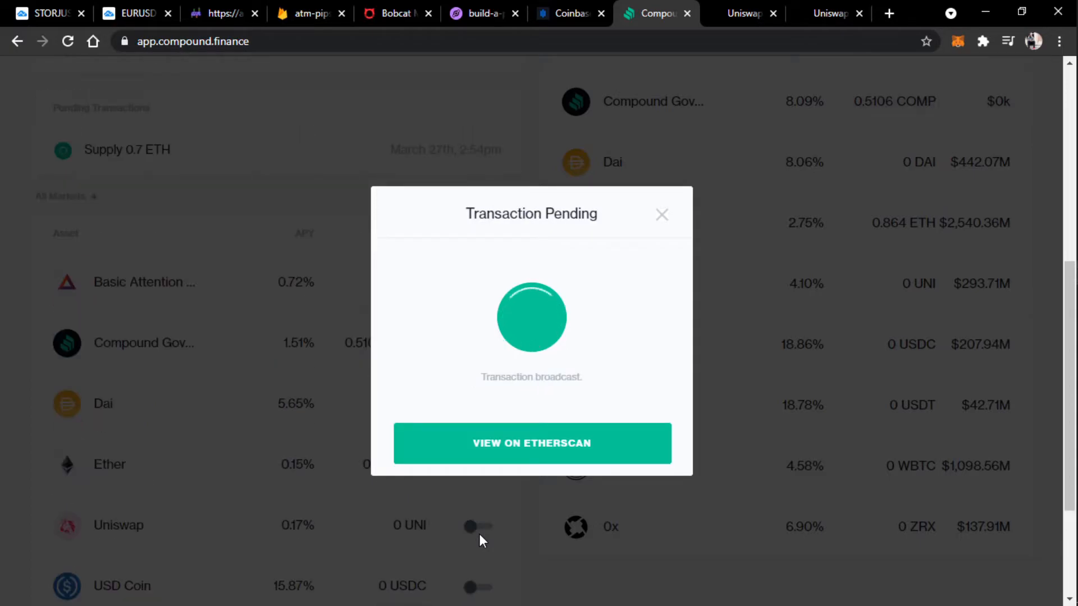
mouse_move(789, 517)
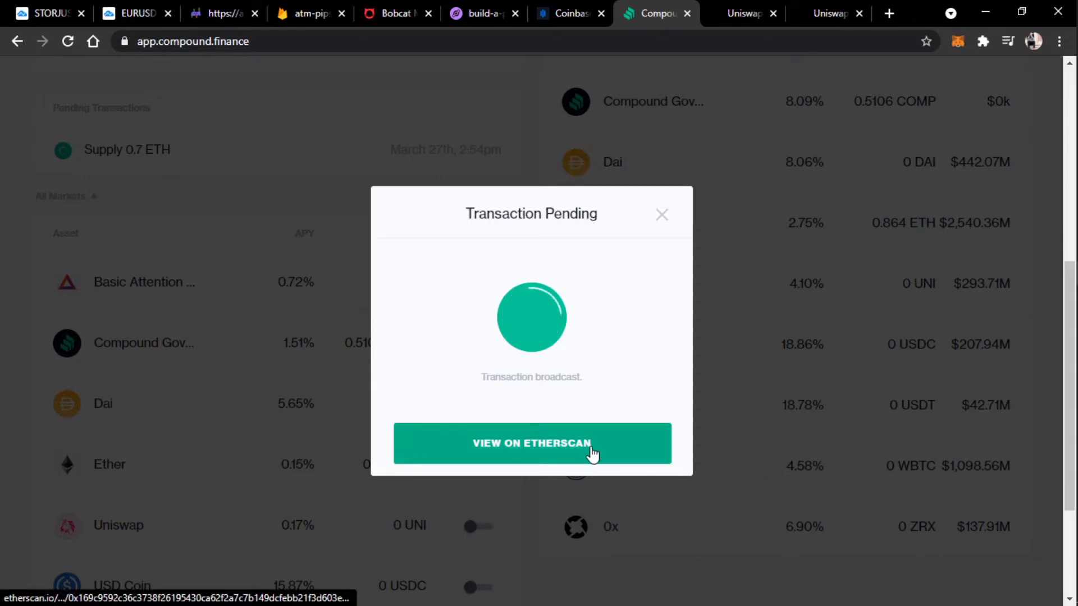
left_click(532, 444)
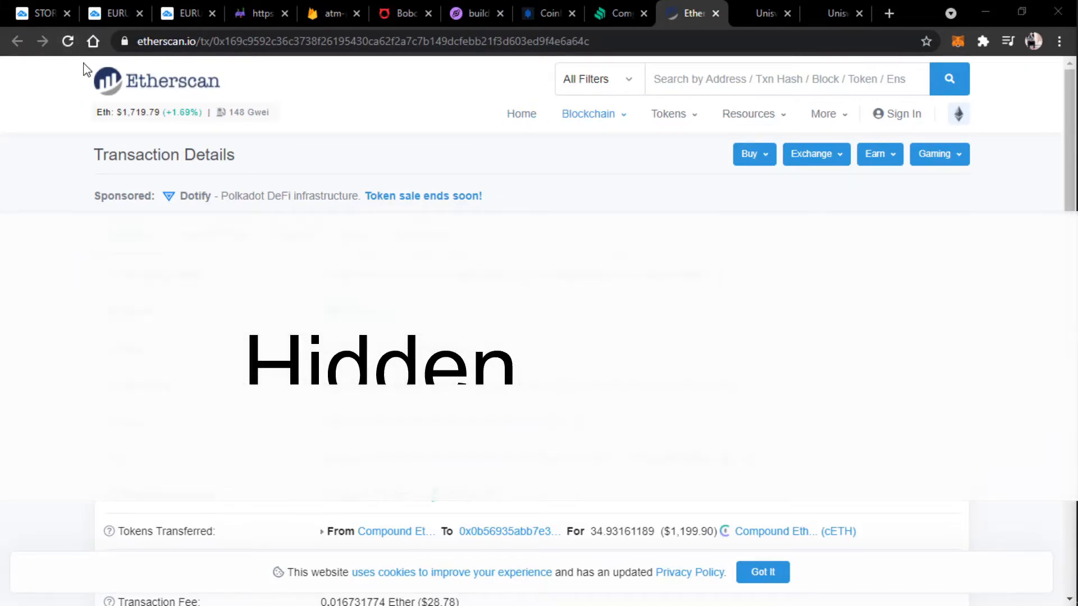
mouse_move(104, 62)
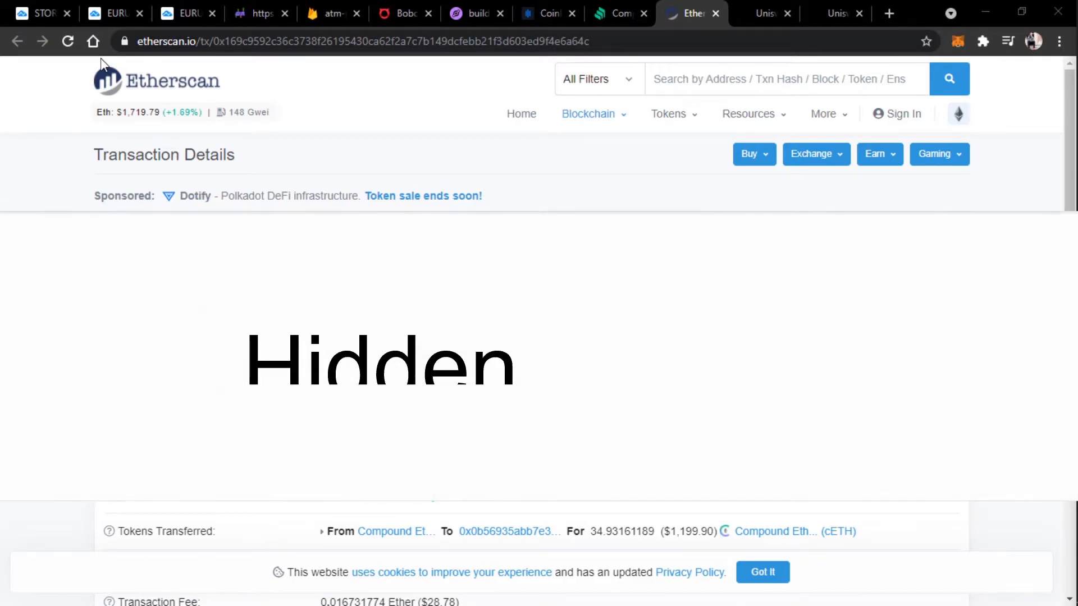
Step: Return from the Etherscan transaction page to the Compound app tab
left_click(617, 13)
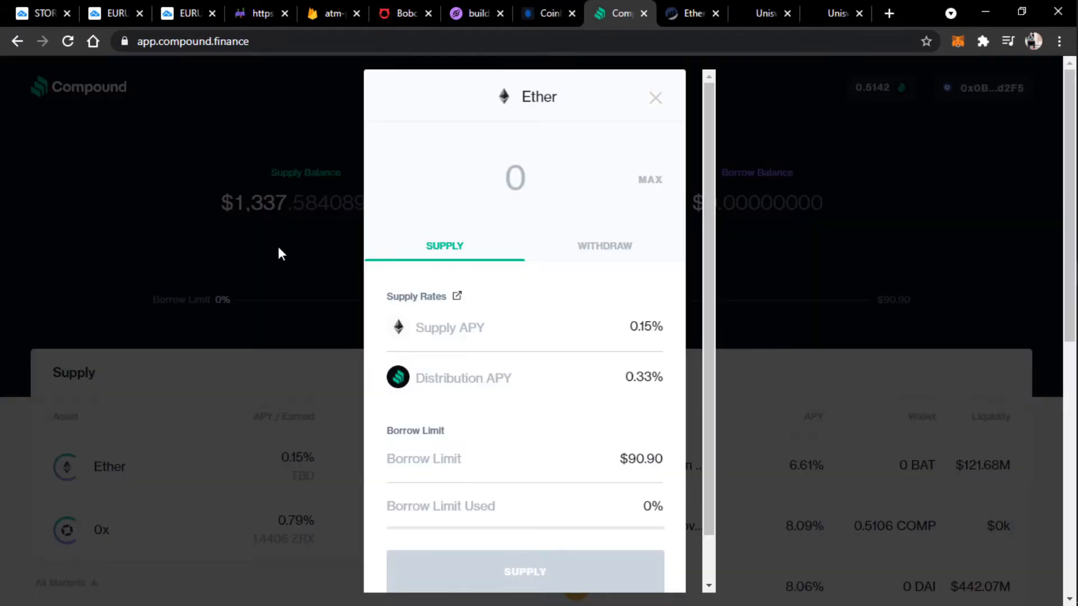
Step: Switch on Ether's Collateral toggle and confirm, raising the borrow limit to $989.20
left_click(654, 98)
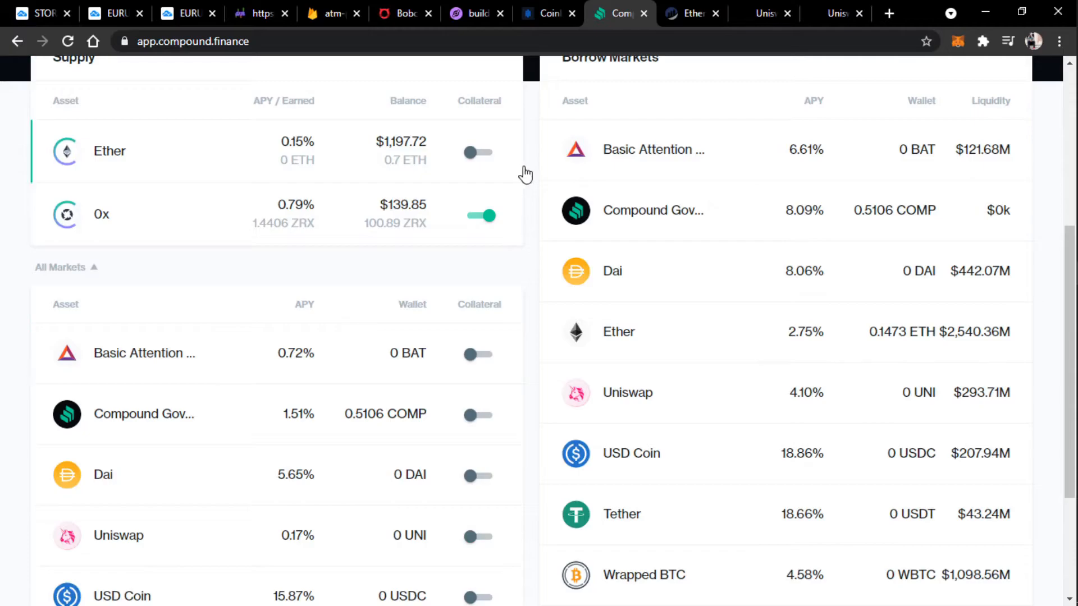
scroll("up", 3)
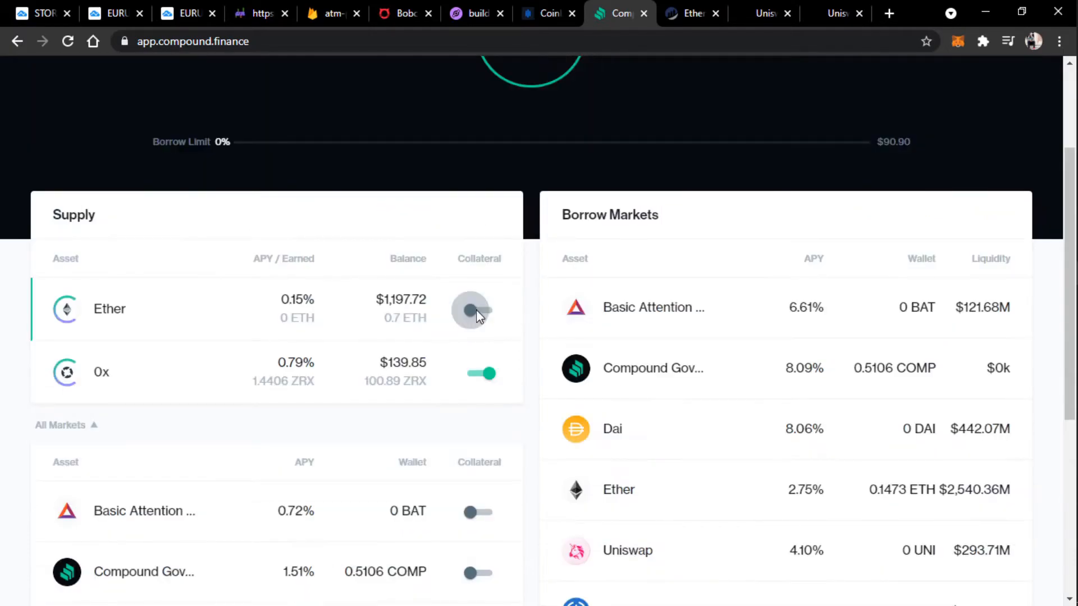
left_click(471, 308)
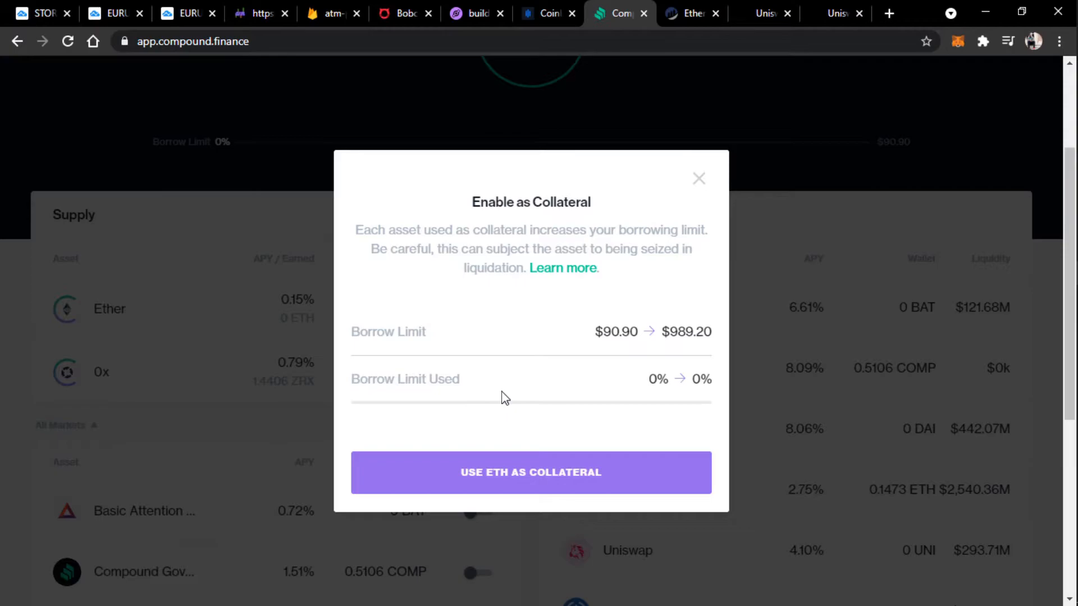
left_click(530, 472)
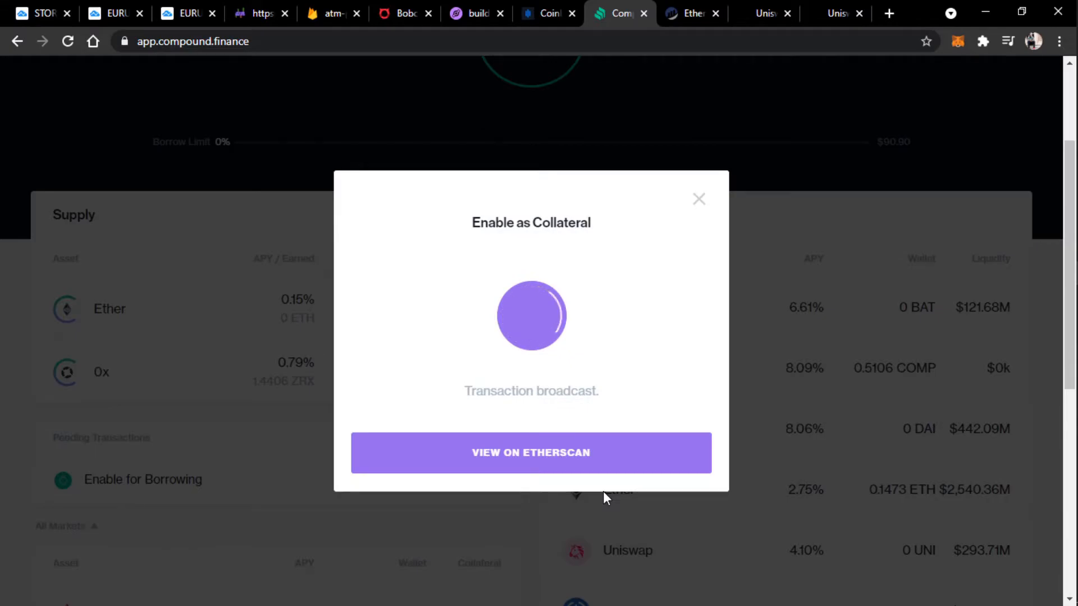
left_click(698, 200)
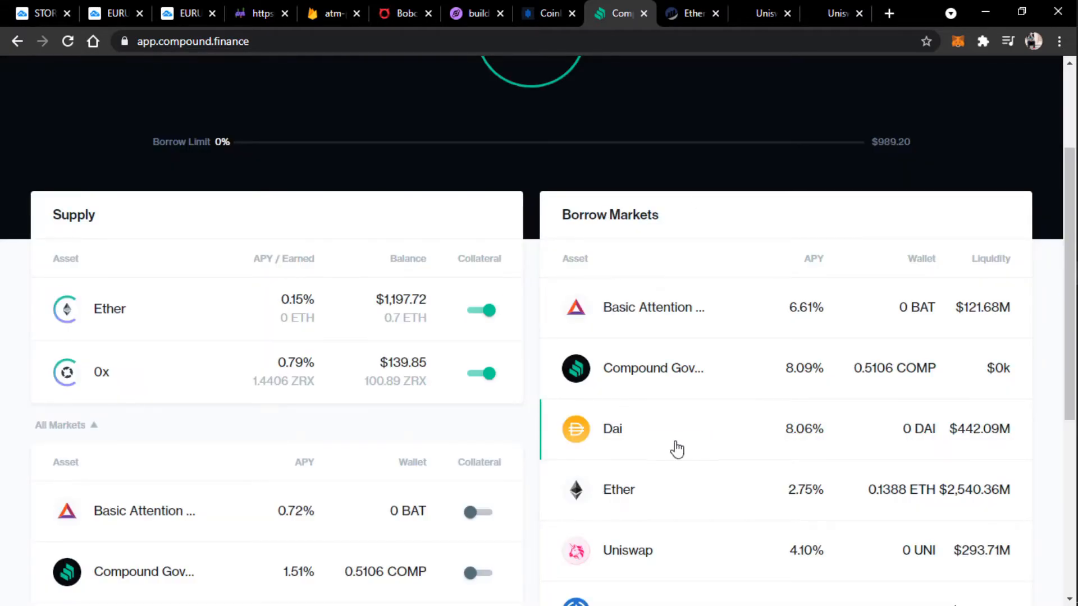
Step: Scroll to the Borrow Markets list and select the USD Coin row for borrowing
scroll("up", 3)
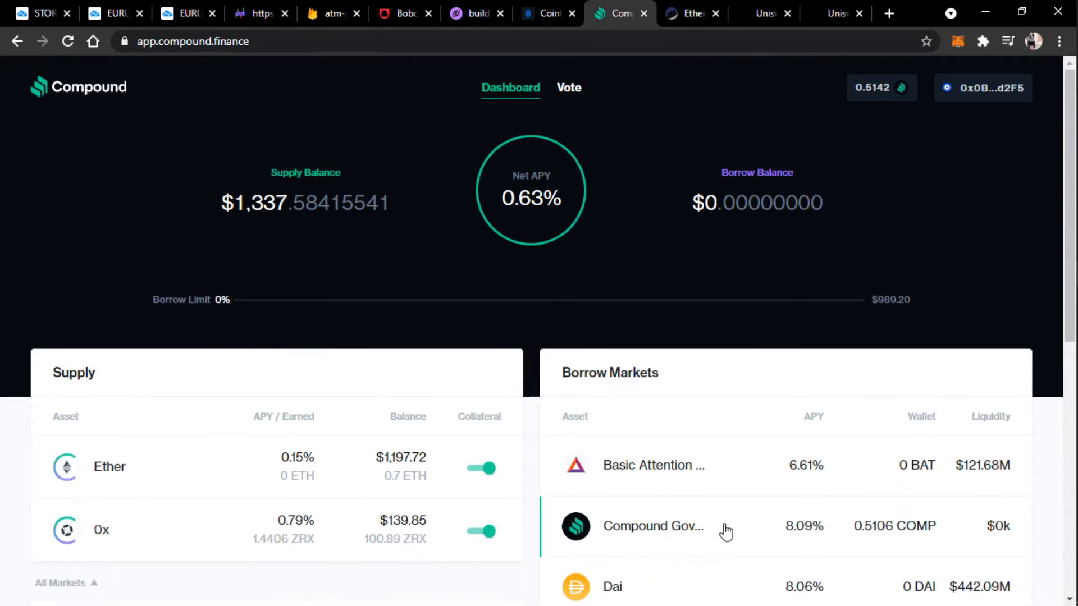
scroll("down", 3)
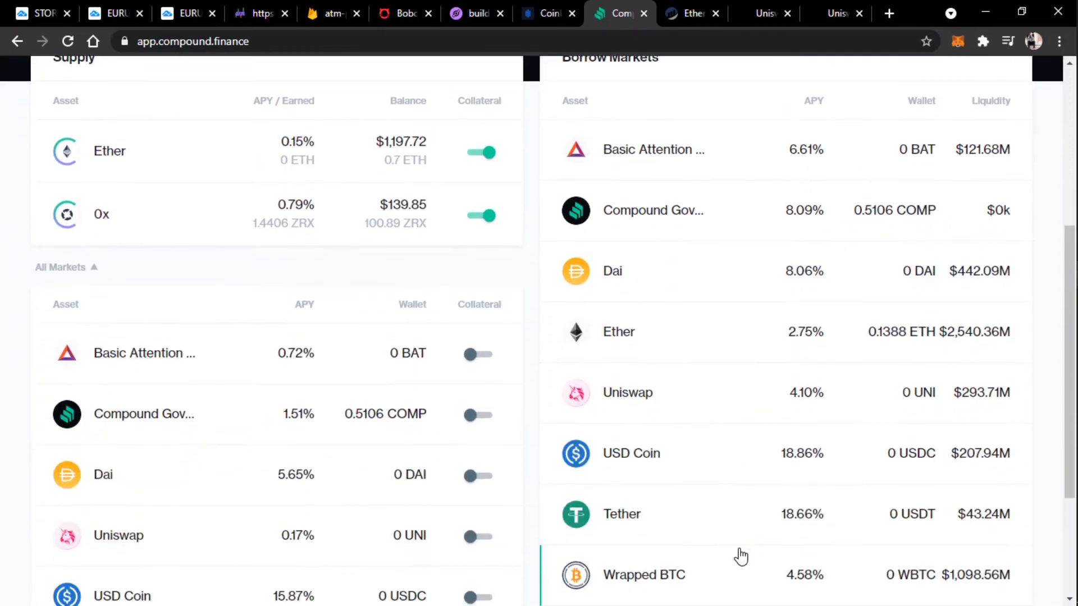
scroll("up", 3)
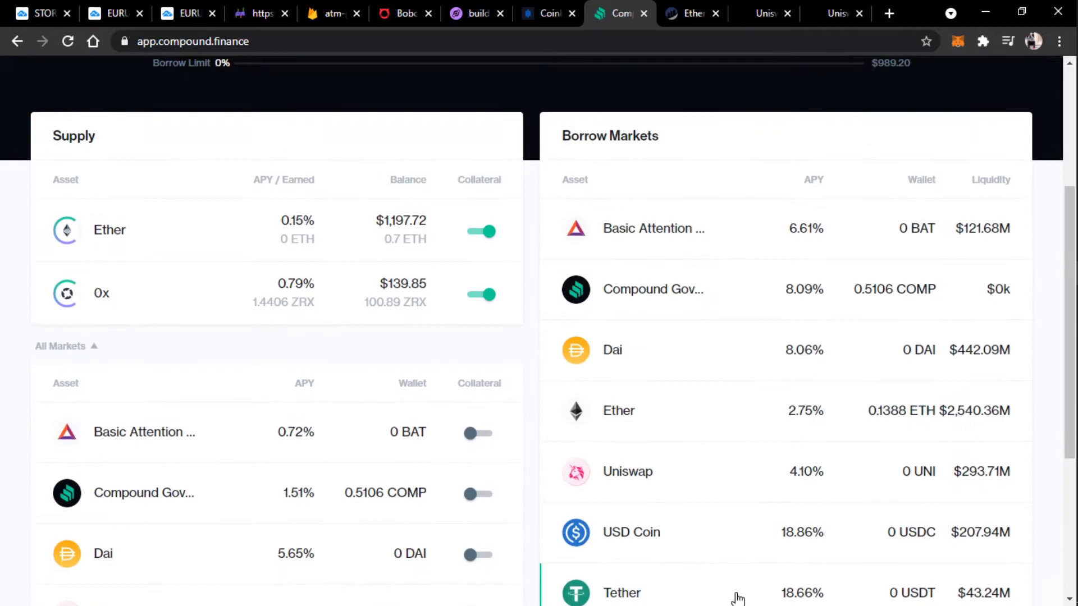
mouse_move(741, 603)
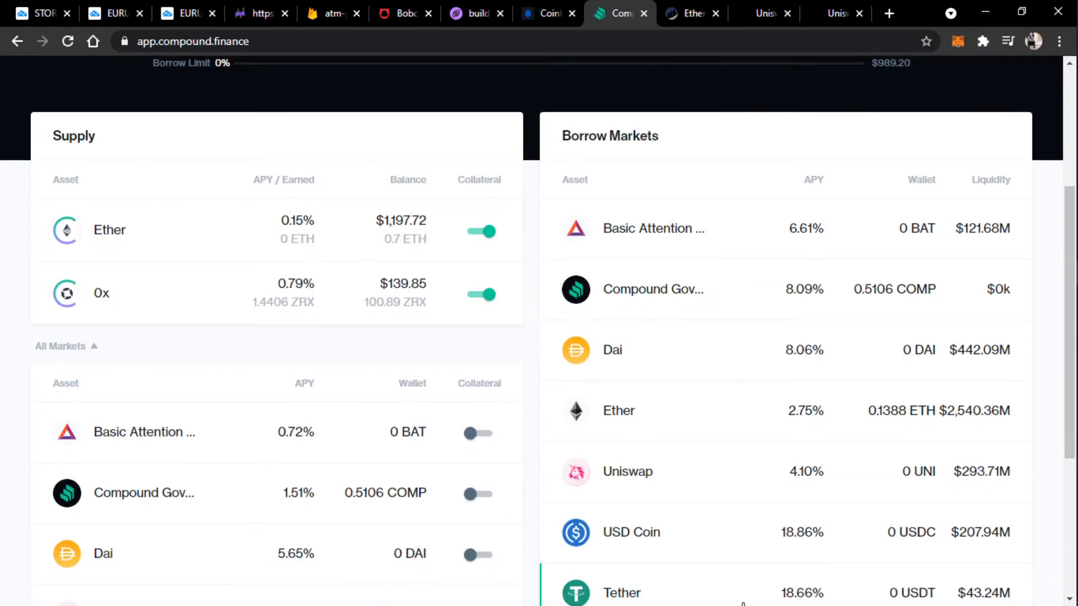
mouse_move(677, 417)
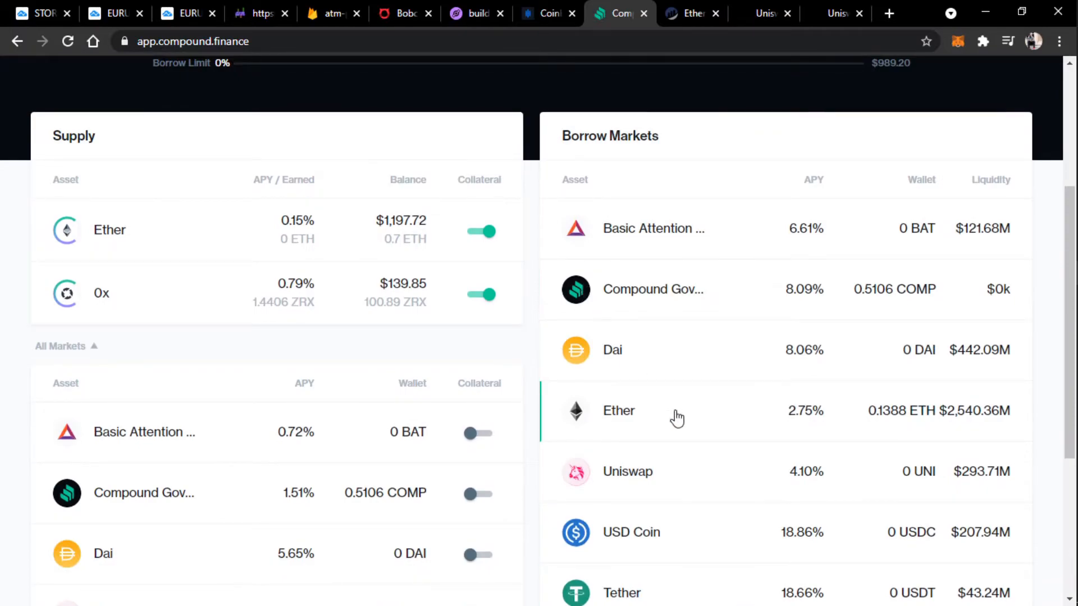
scroll("down", 3)
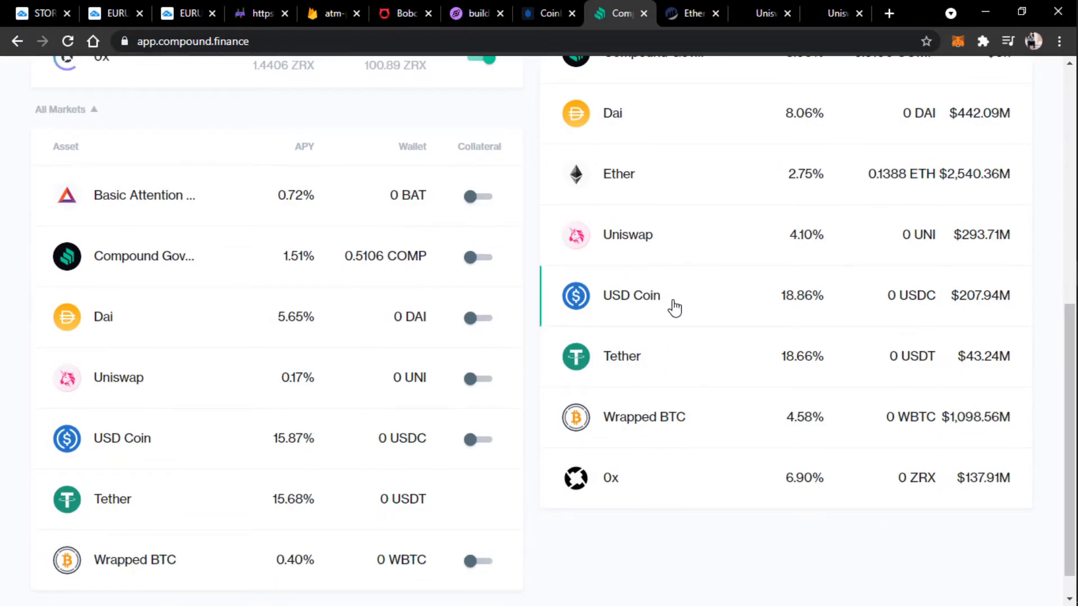
left_click(143, 195)
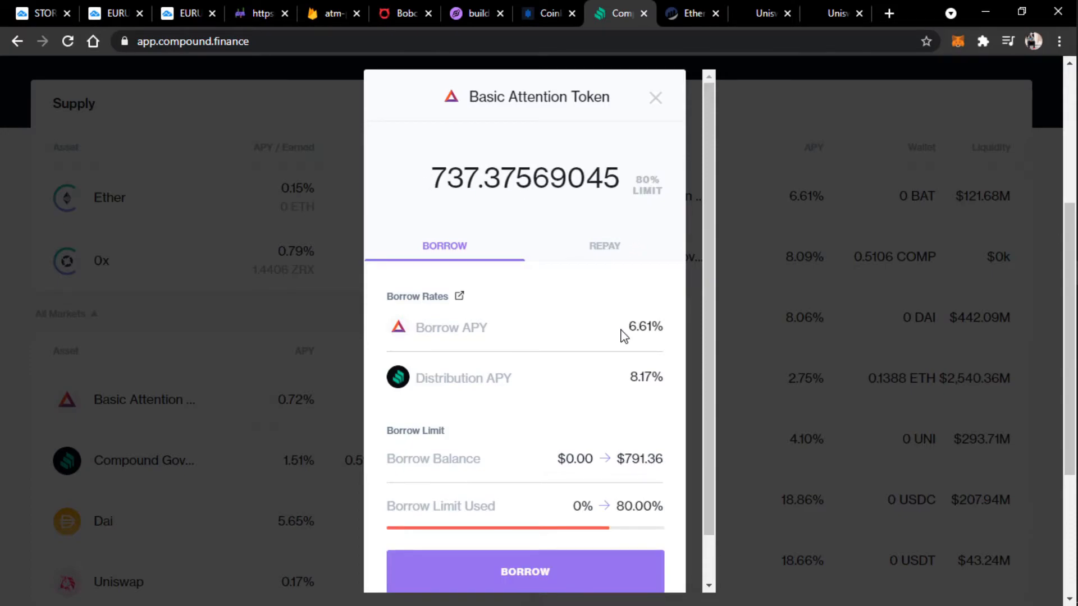
mouse_move(616, 499)
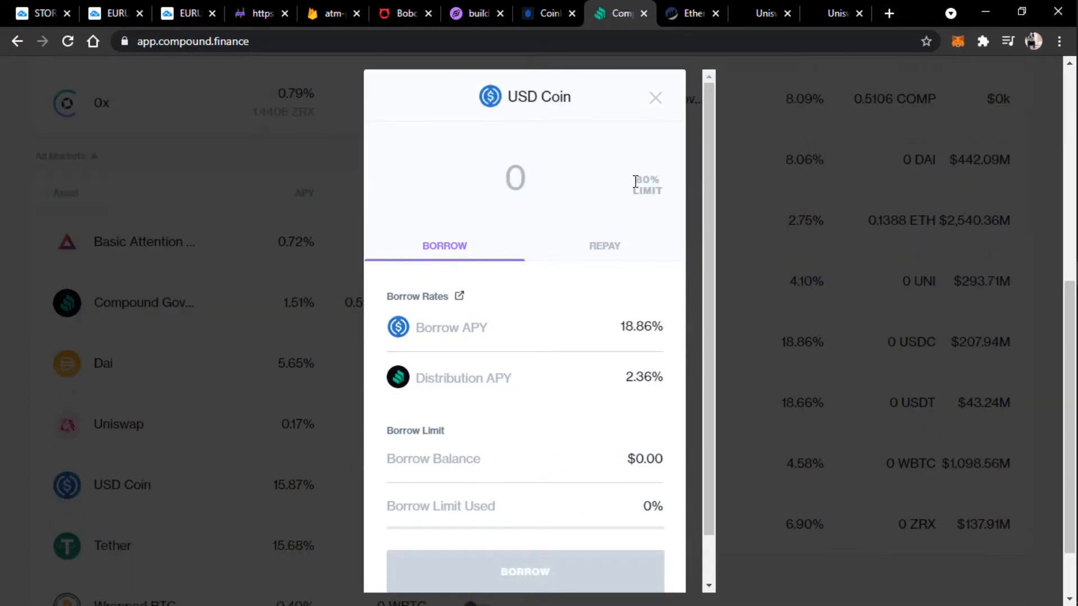
Step: Fill the USD Coin borrow amount to the 80% limit, 791.36191426 USDC
left_click(646, 184)
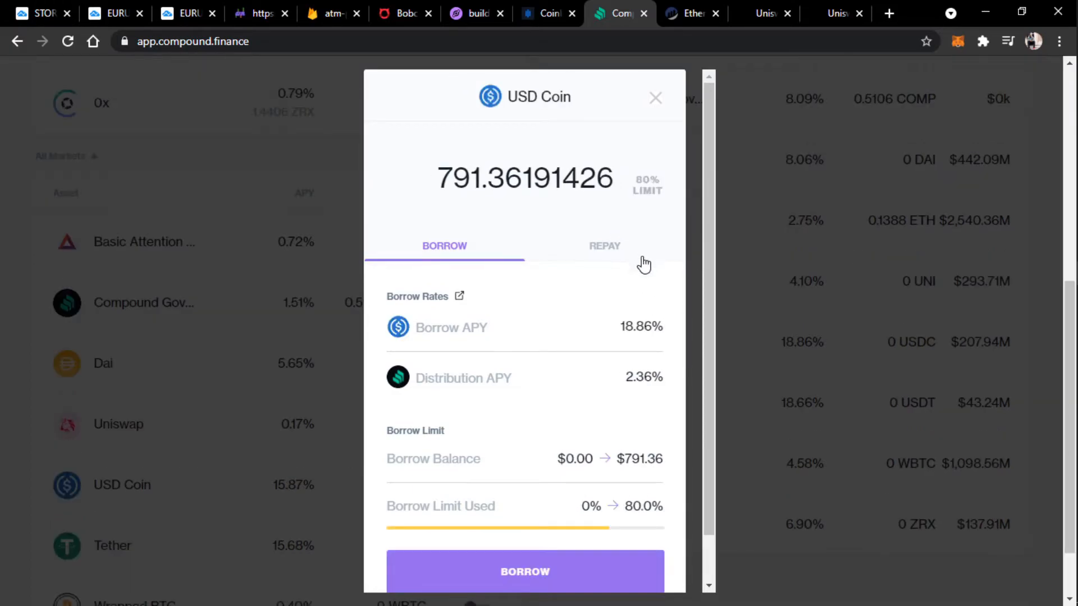
mouse_move(465, 304)
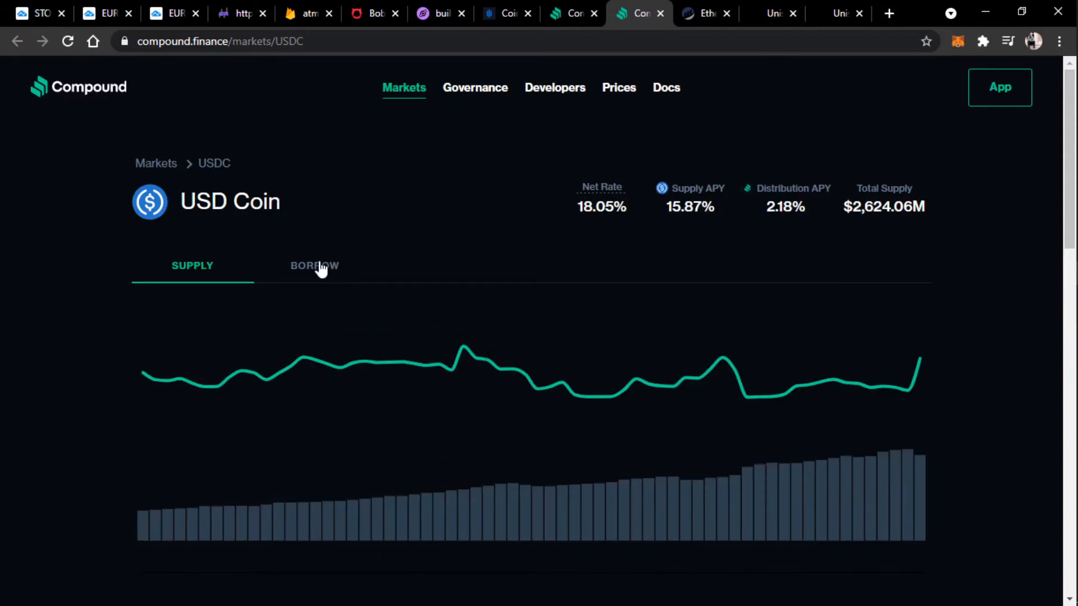
Step: Review the USDC borrow rate history, interest rate model and market details, then return to the borrow panel
left_click(314, 266)
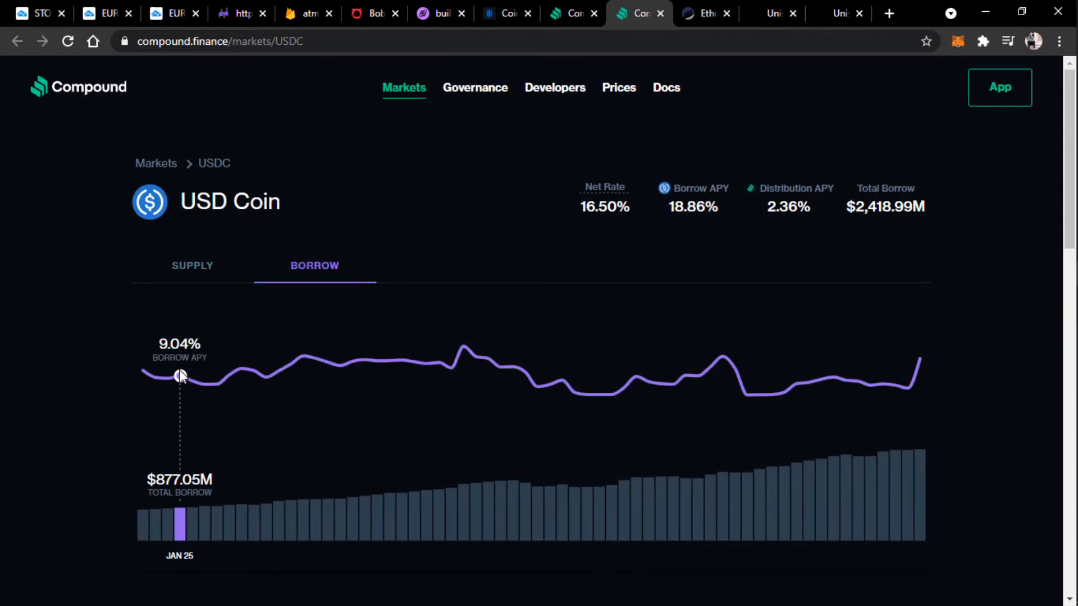
mouse_move(155, 376)
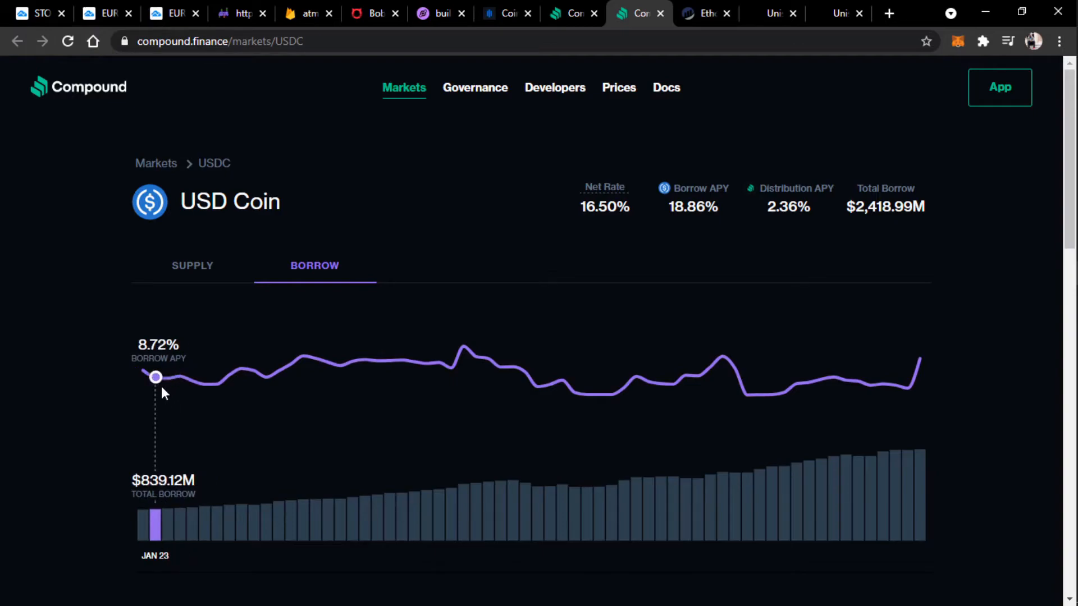
mouse_move(254, 371)
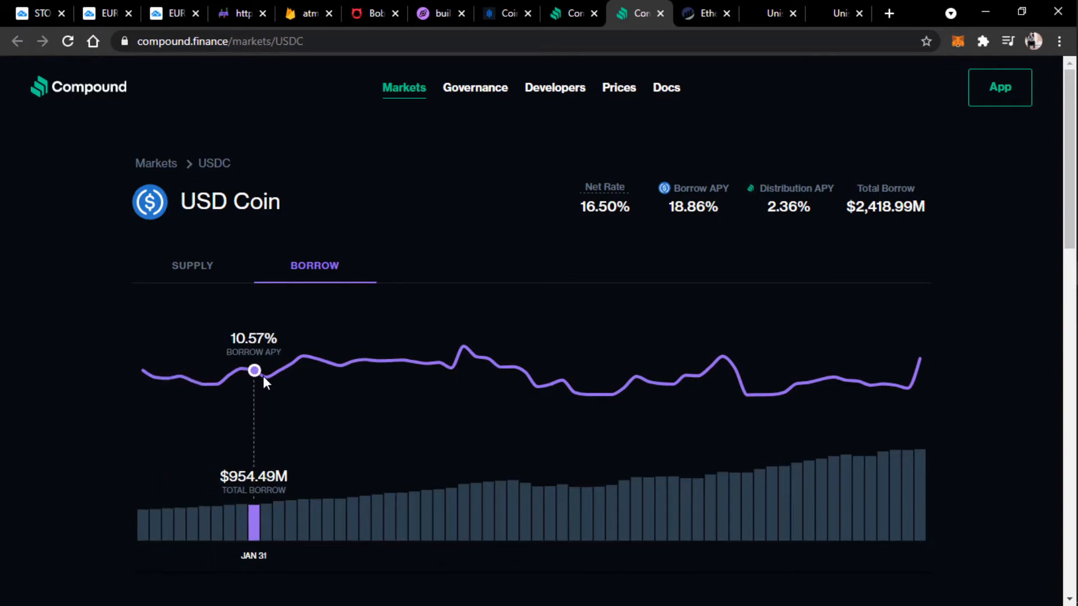
mouse_move(426, 364)
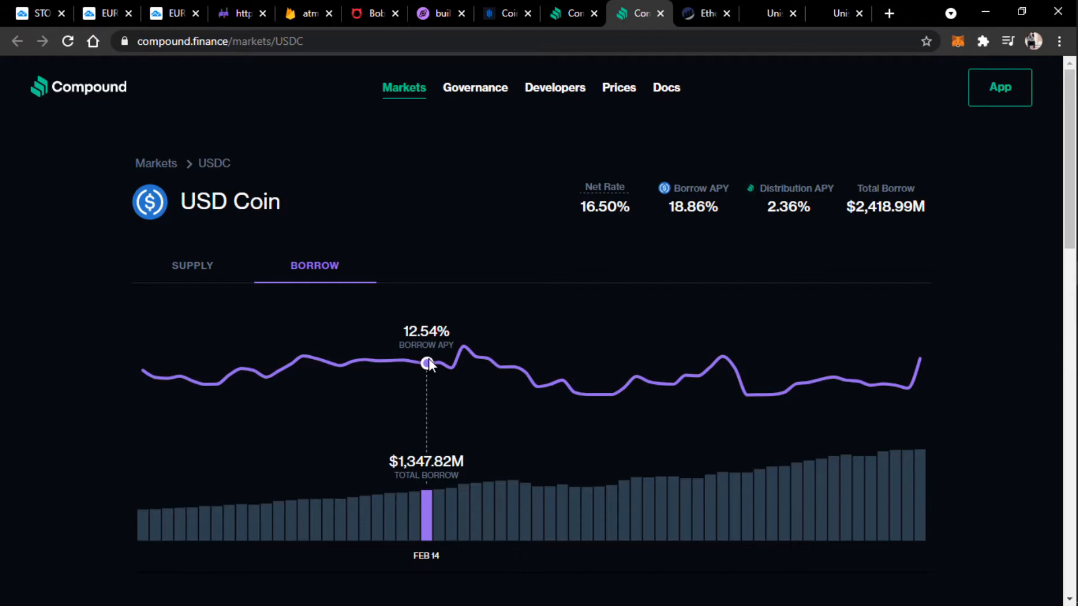
mouse_move(586, 394)
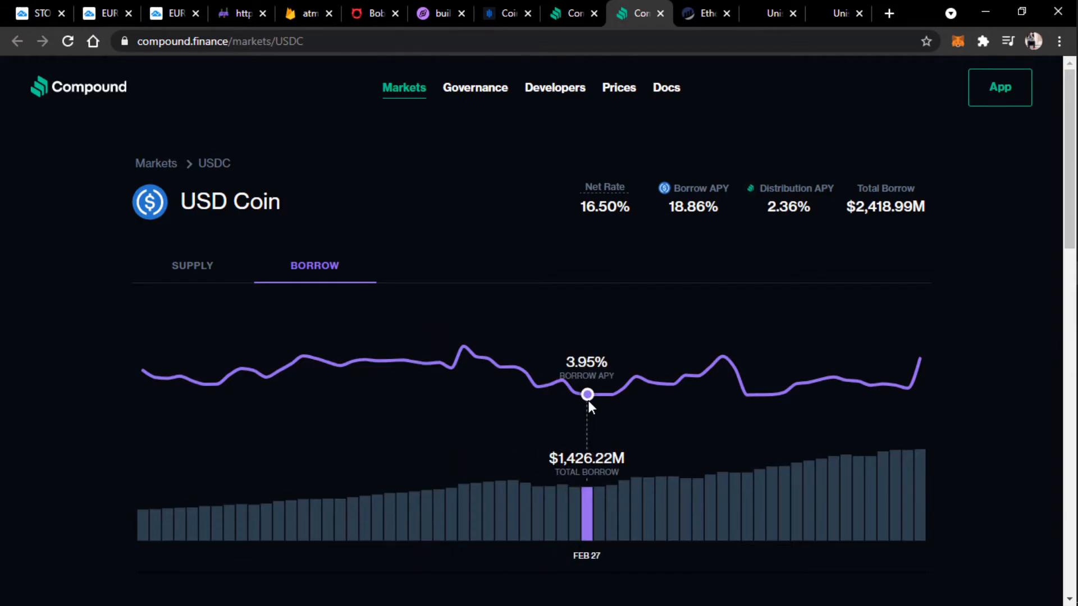
mouse_move(594, 405)
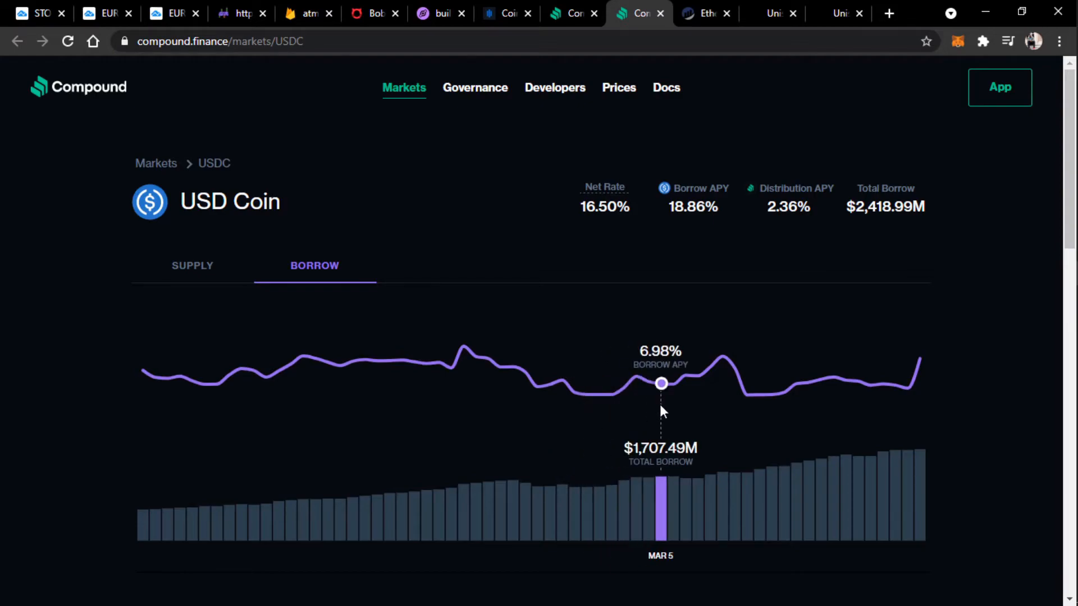
mouse_move(833, 461)
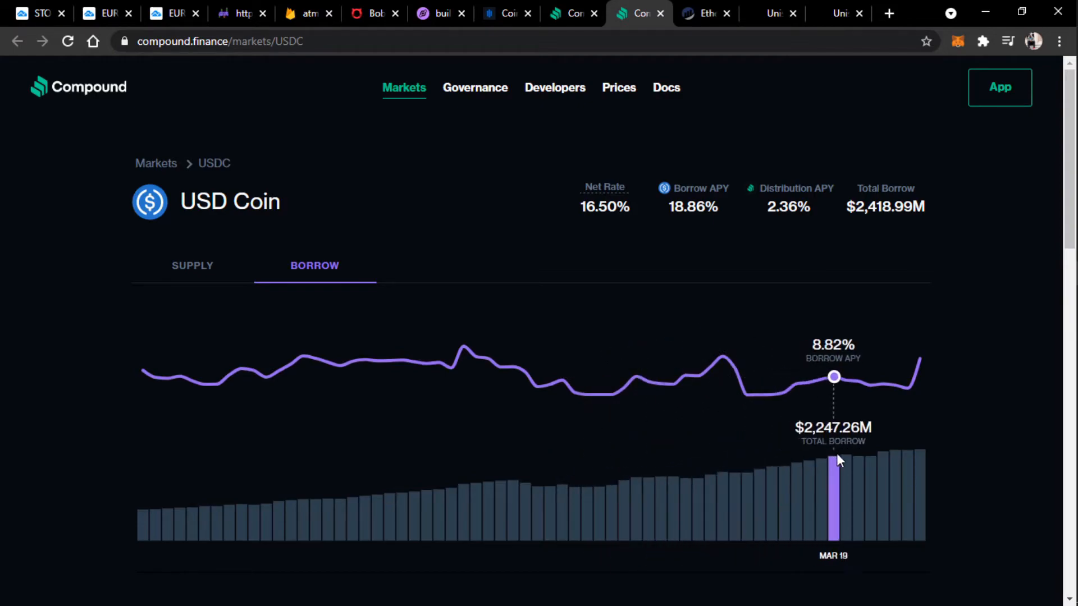
mouse_move(920, 464)
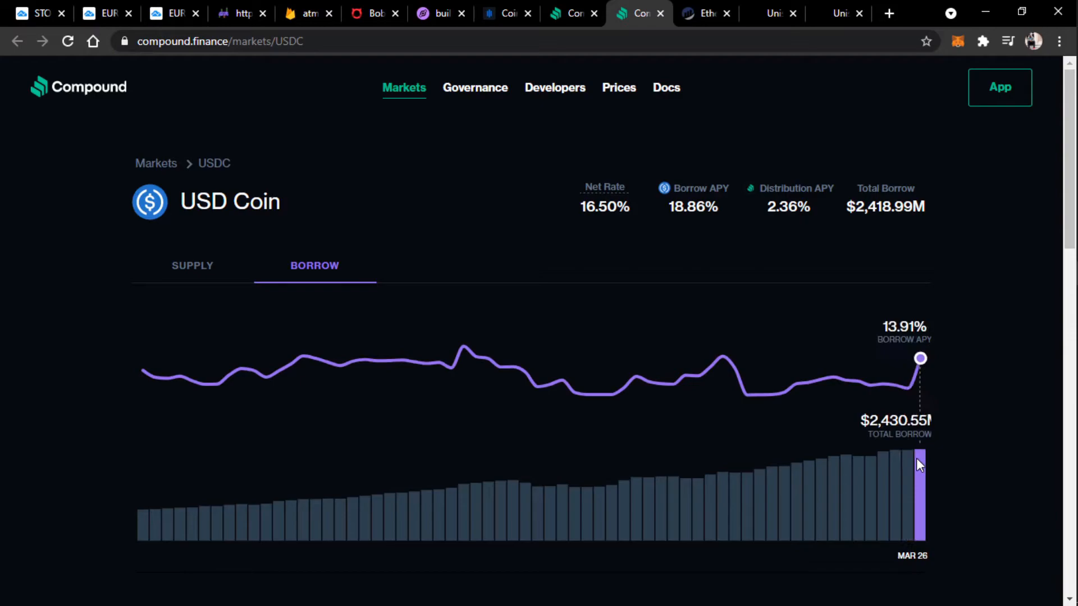
mouse_move(907, 464)
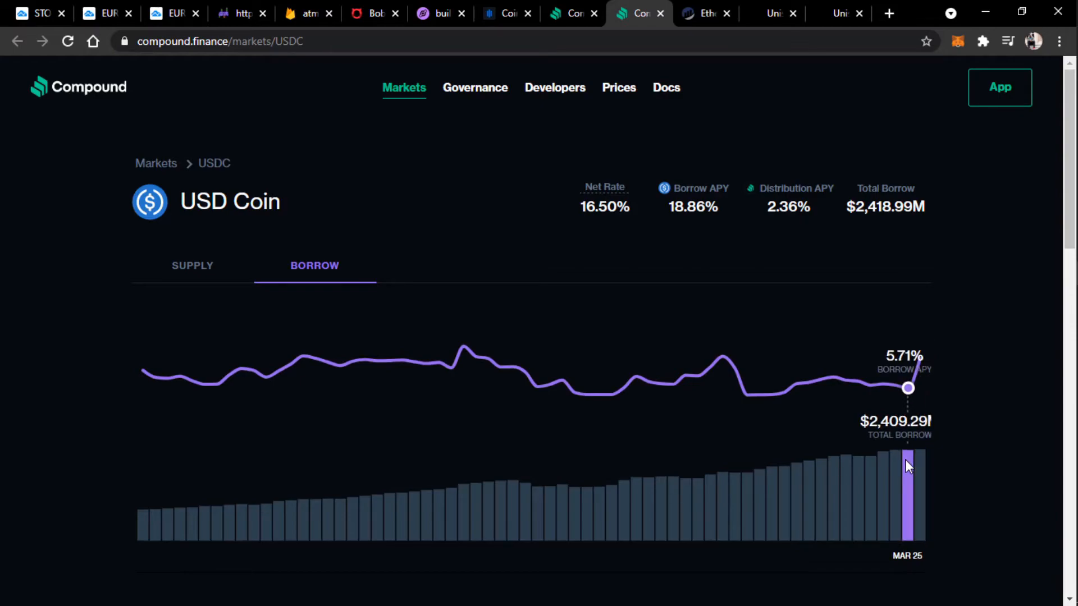
mouse_move(922, 464)
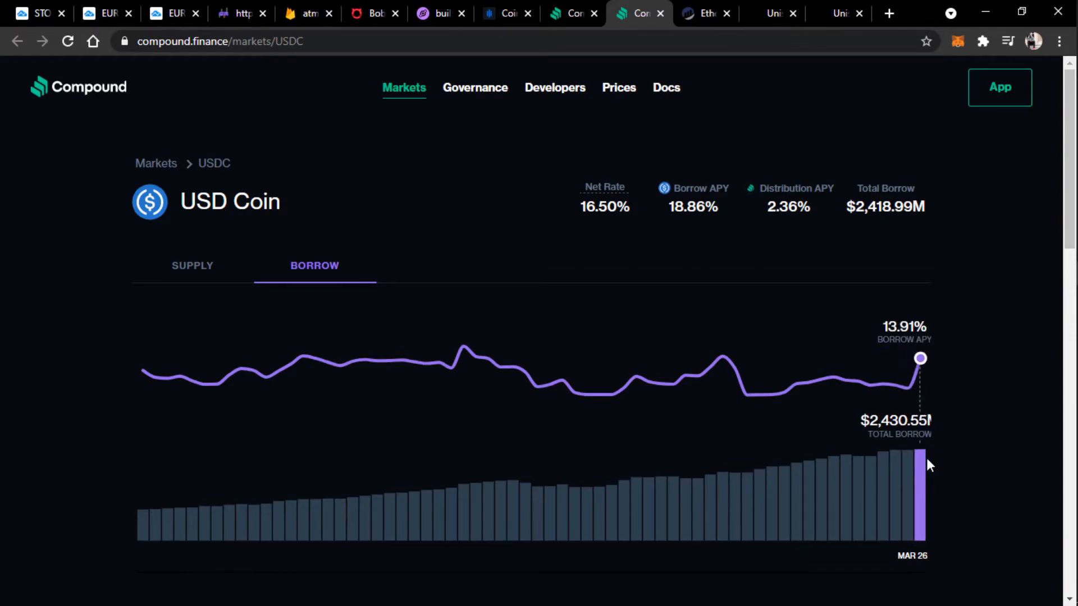
mouse_move(796, 474)
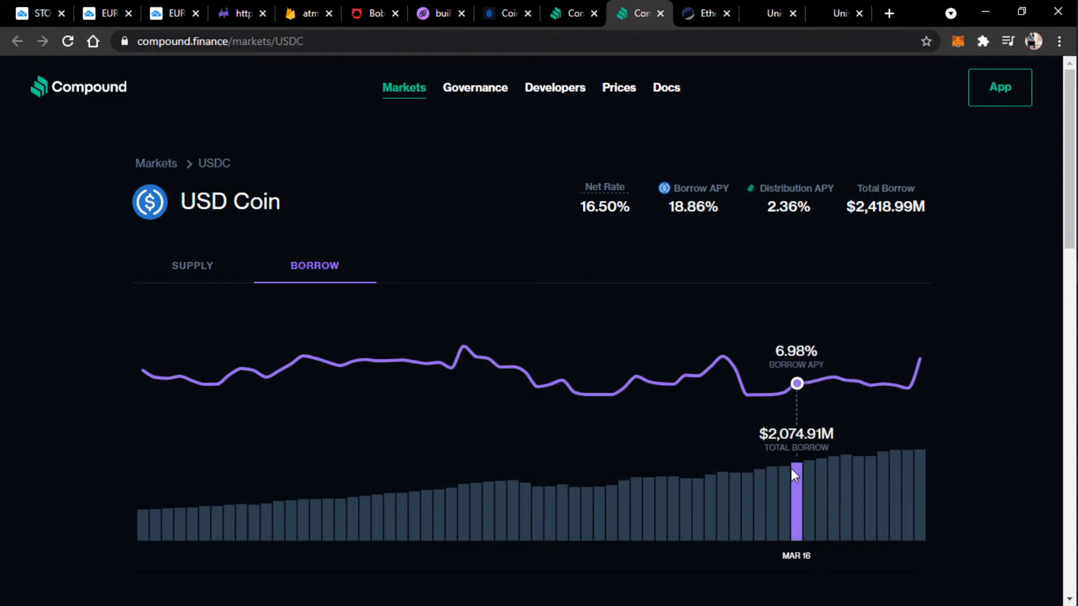
scroll("down", 3)
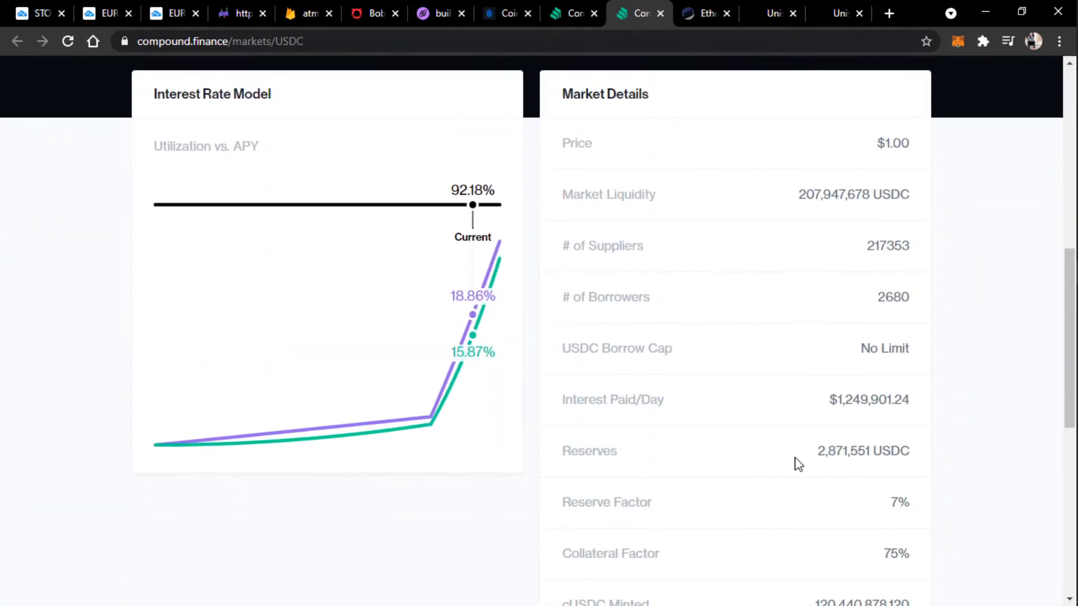
mouse_move(785, 493)
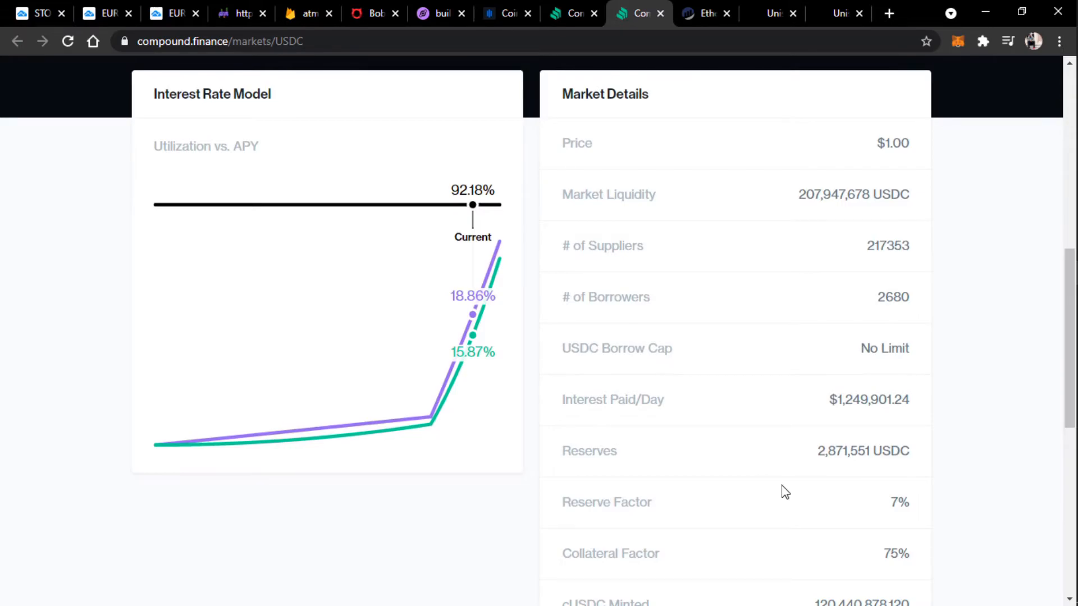
mouse_move(769, 488)
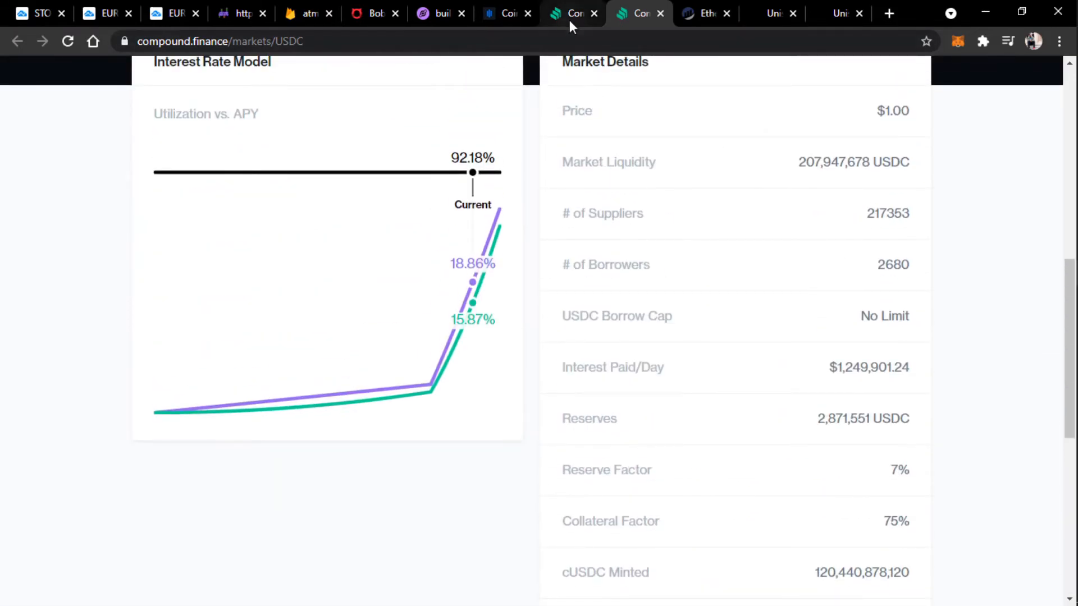
left_click(572, 13)
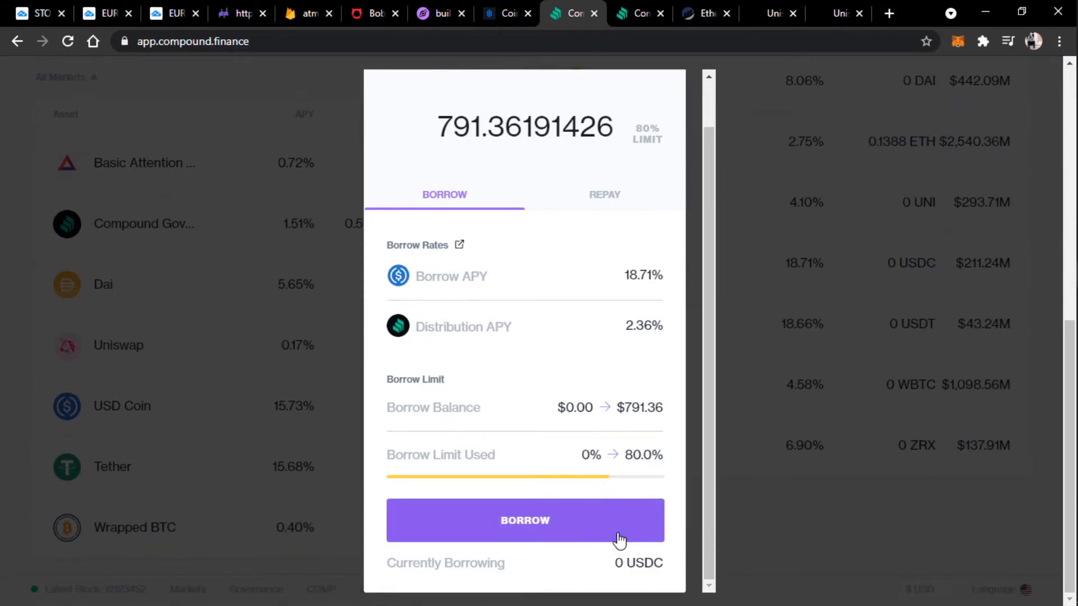
Step: Fill the USDC borrow amount with the 80% limit (about 791.36 USDC) and submit the borrow
left_click(604, 195)
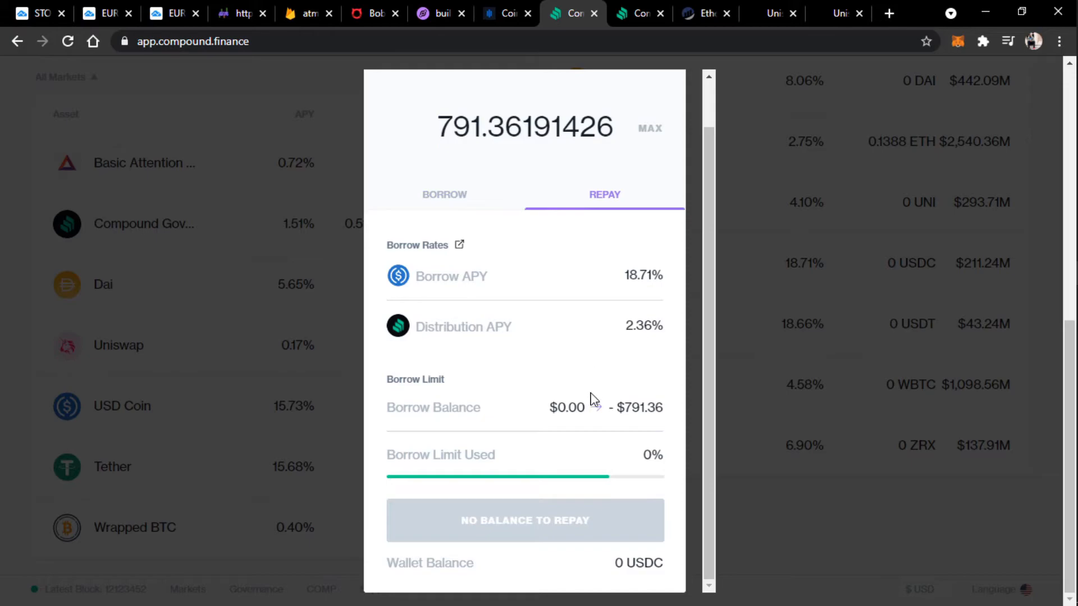
left_click(444, 195)
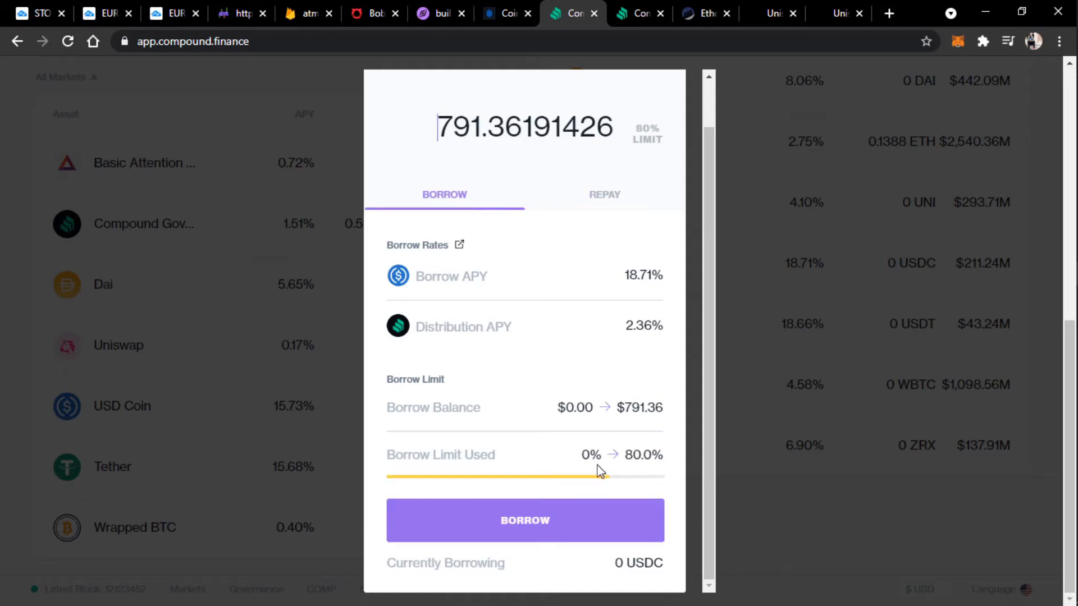
mouse_move(613, 559)
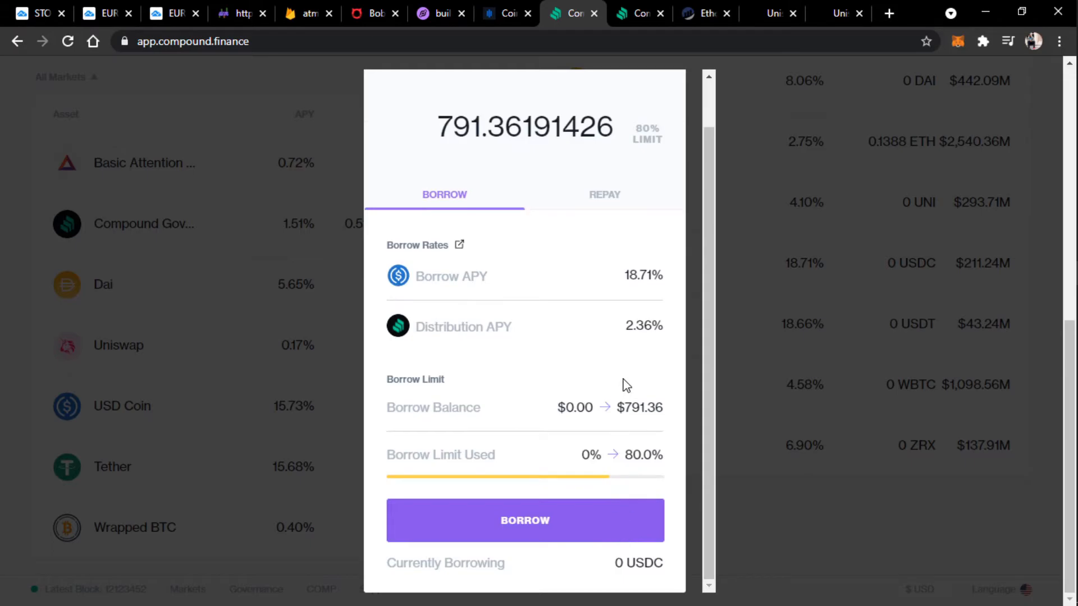
left_click(524, 520)
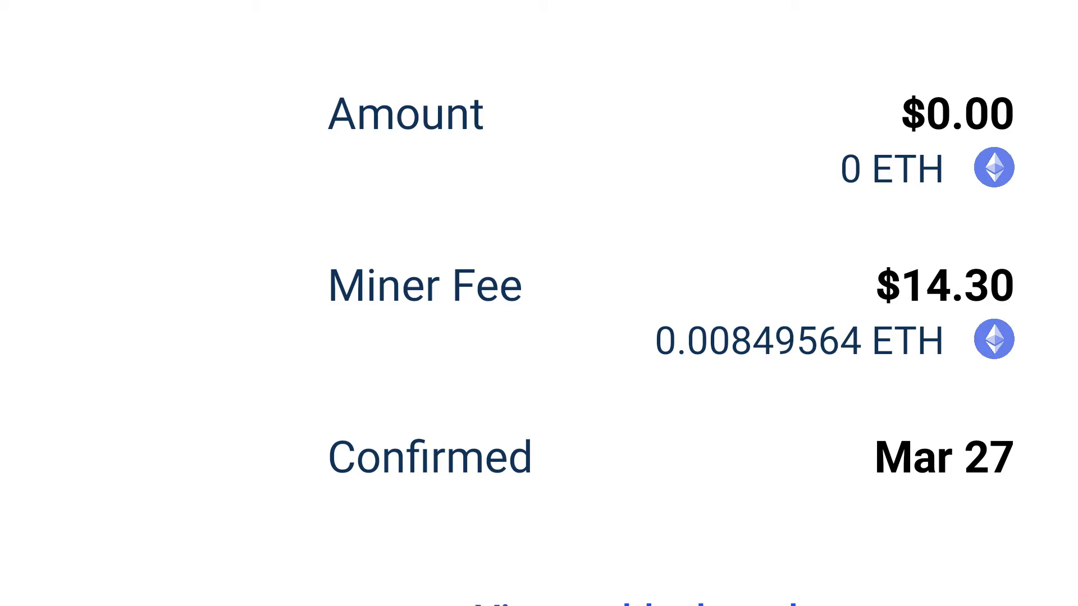
Step: Search 'cancel stuck eth transact' and read the Etherscan guide down to its nonce and wallet support sections
type("cancel stuck eth")
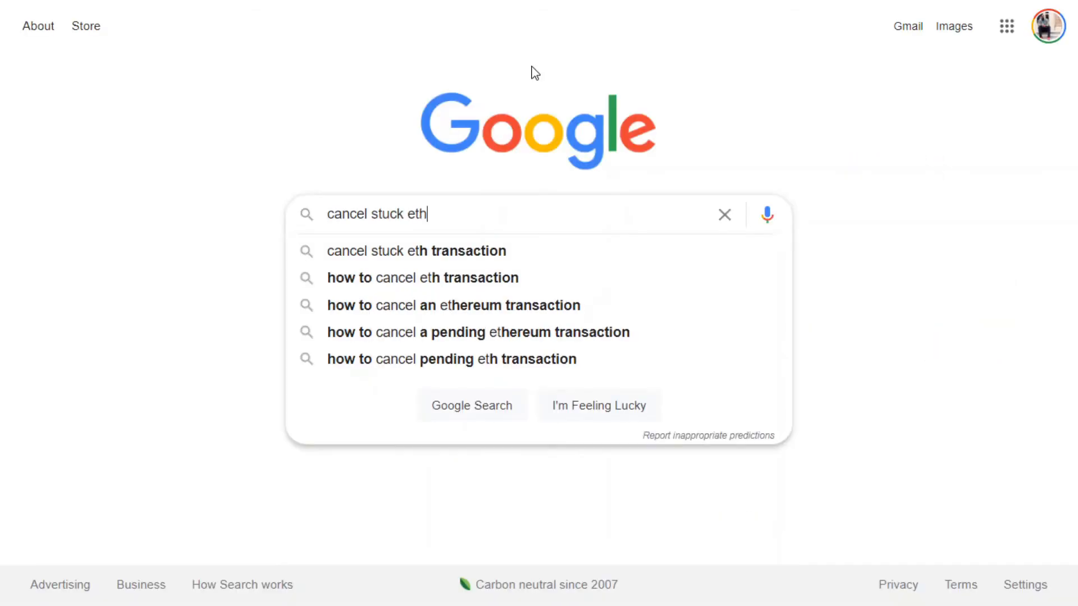
type("transact")
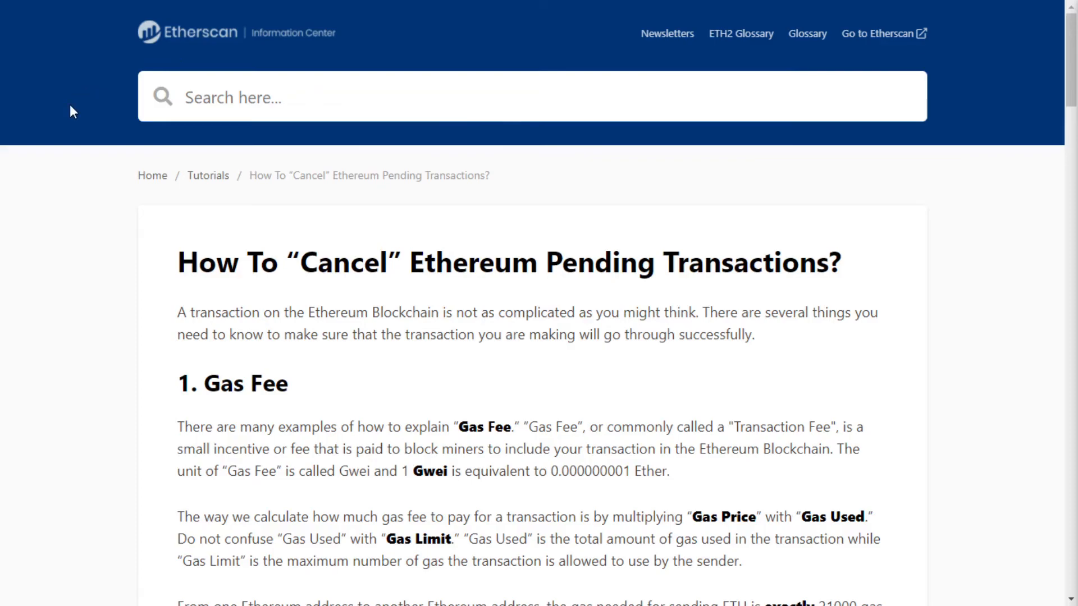
scroll("down", 3)
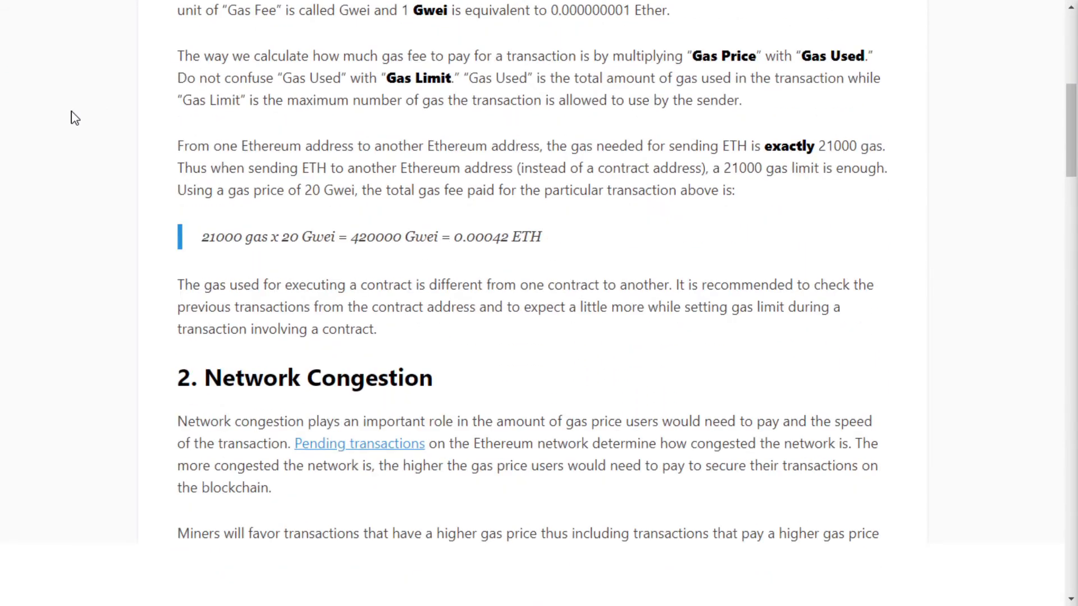
scroll("down", 3)
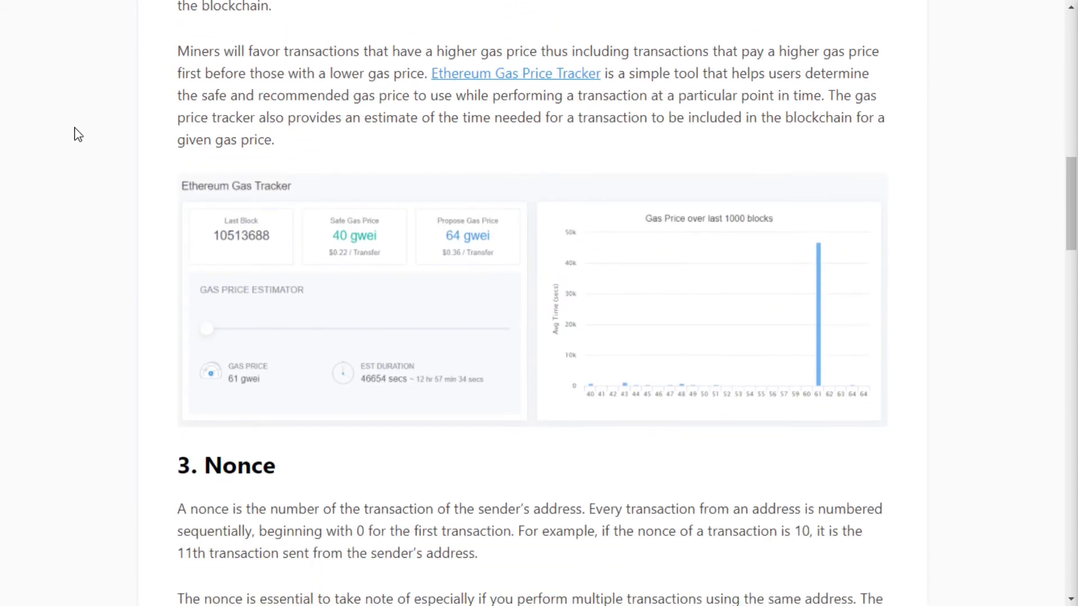
scroll("down", 3)
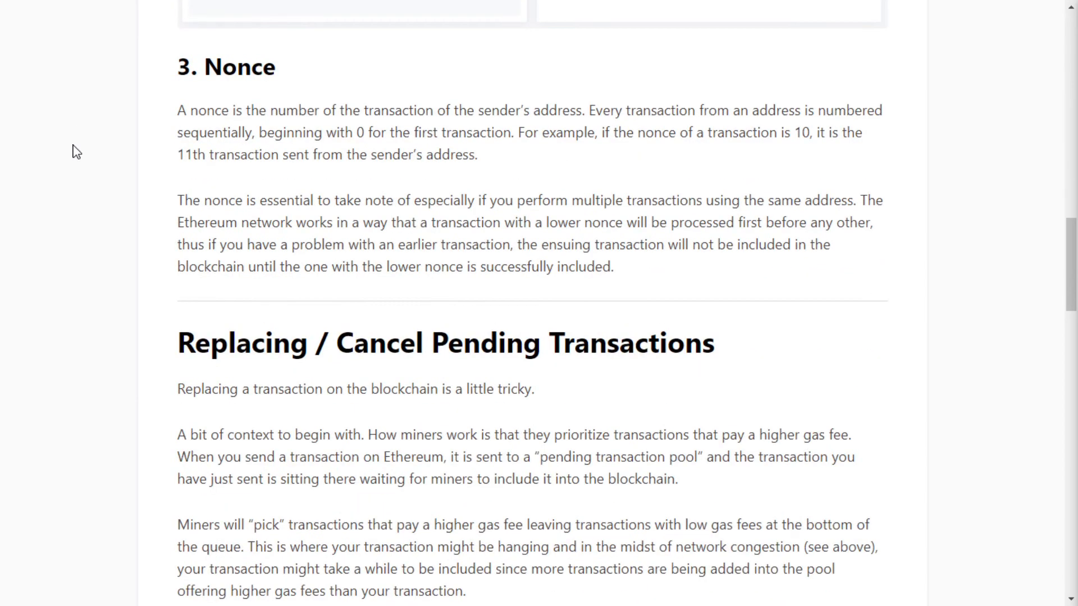
scroll("down", 3)
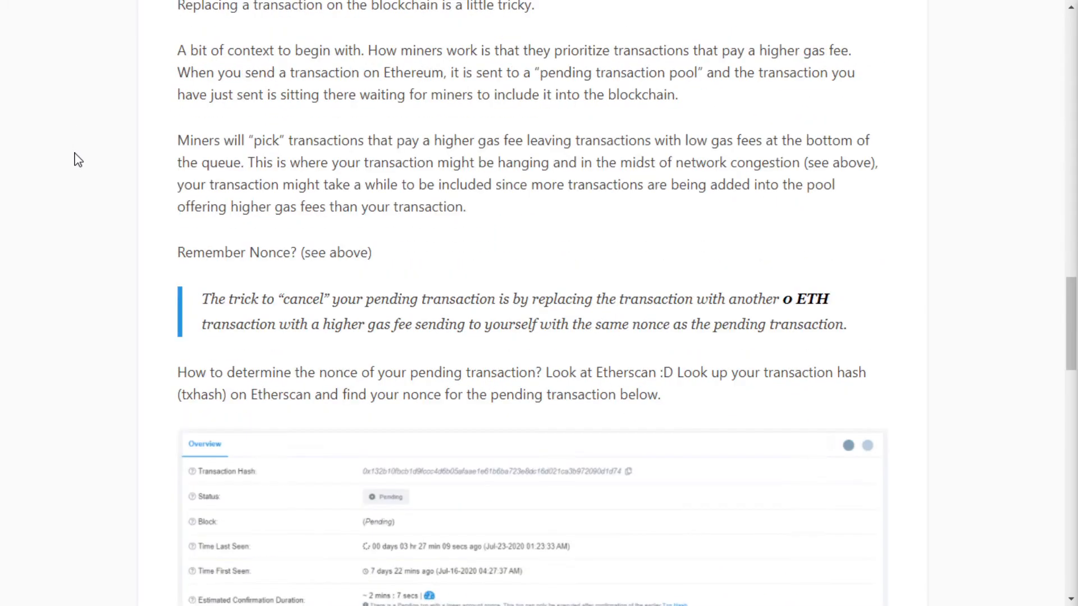
scroll("down", 3)
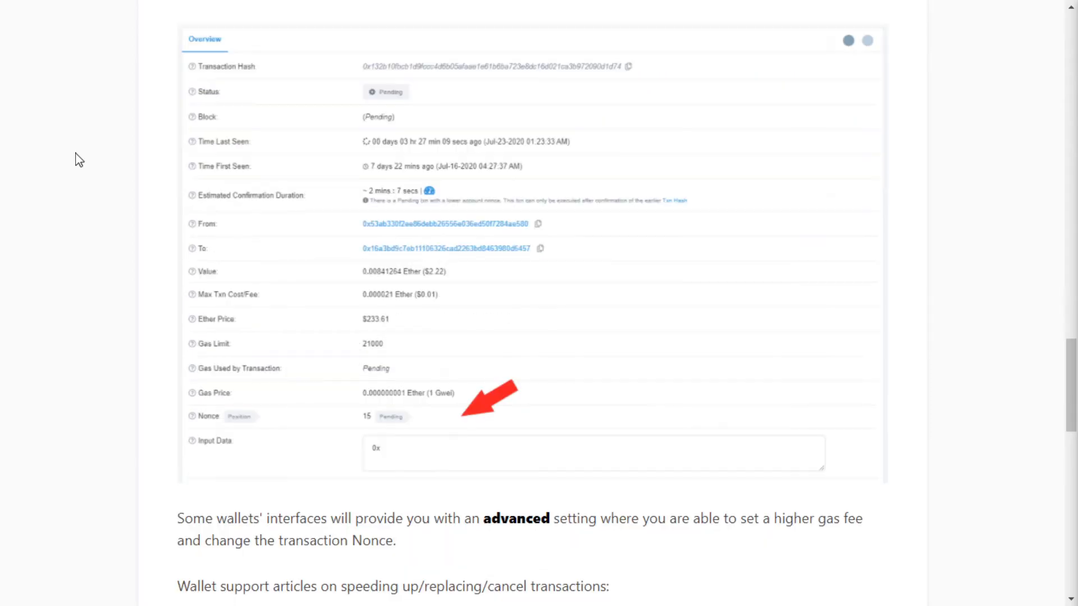
scroll("down", 3)
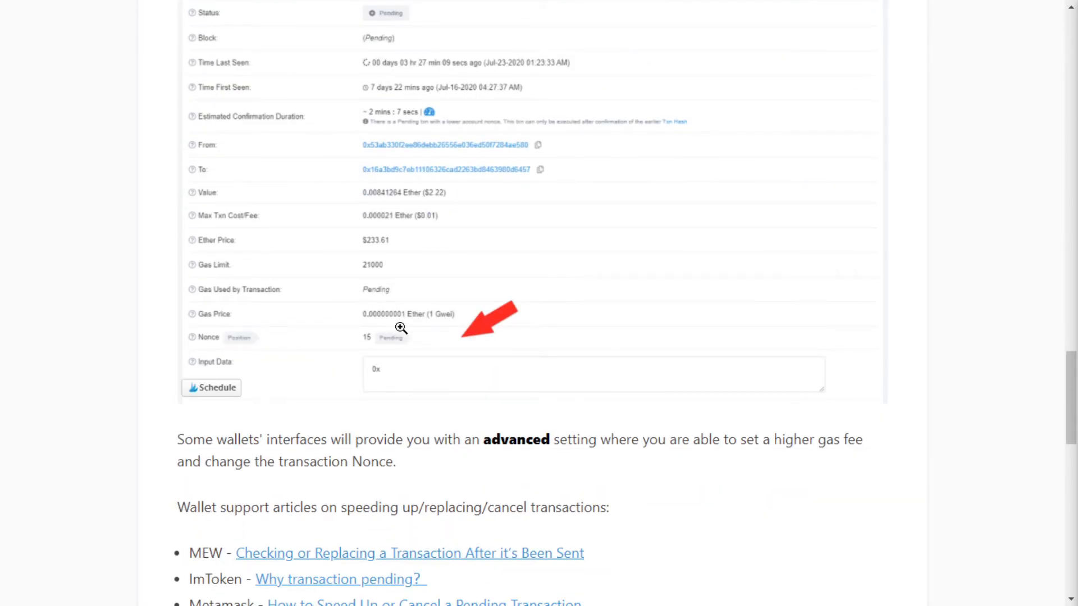
mouse_move(412, 330)
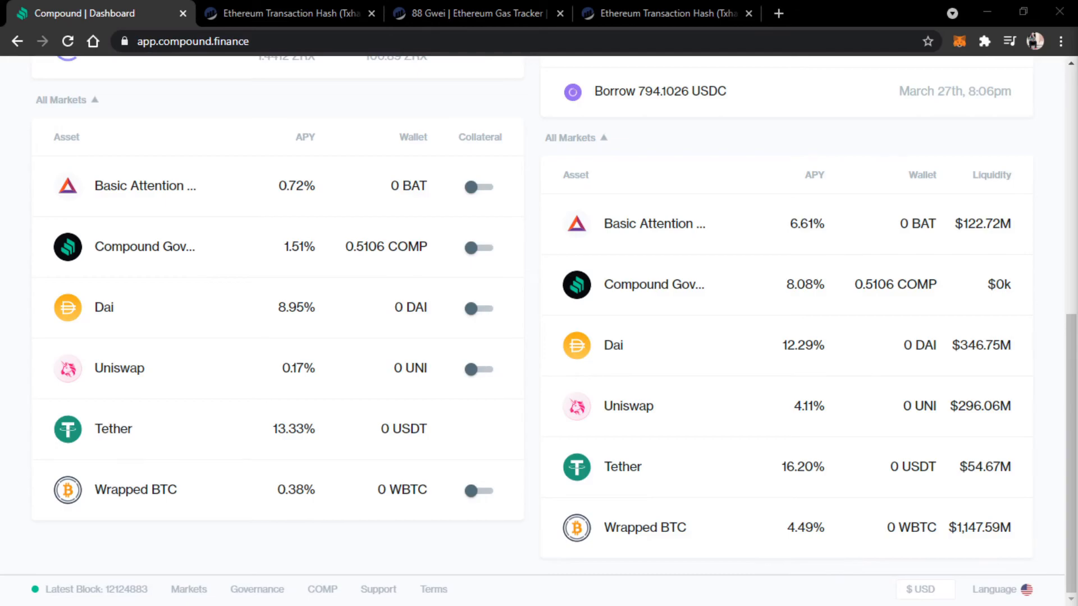
Step: Locate the pending 'Borrow 794.1026 USDC' entry on the dashboard and view its Etherscan details
scroll("up", 3)
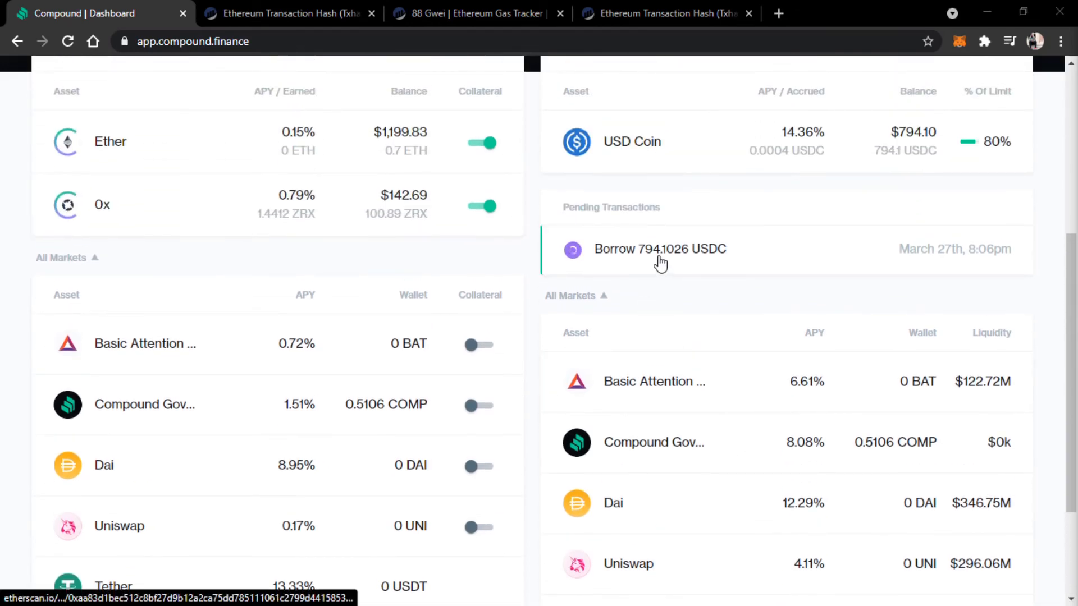
mouse_move(758, 261)
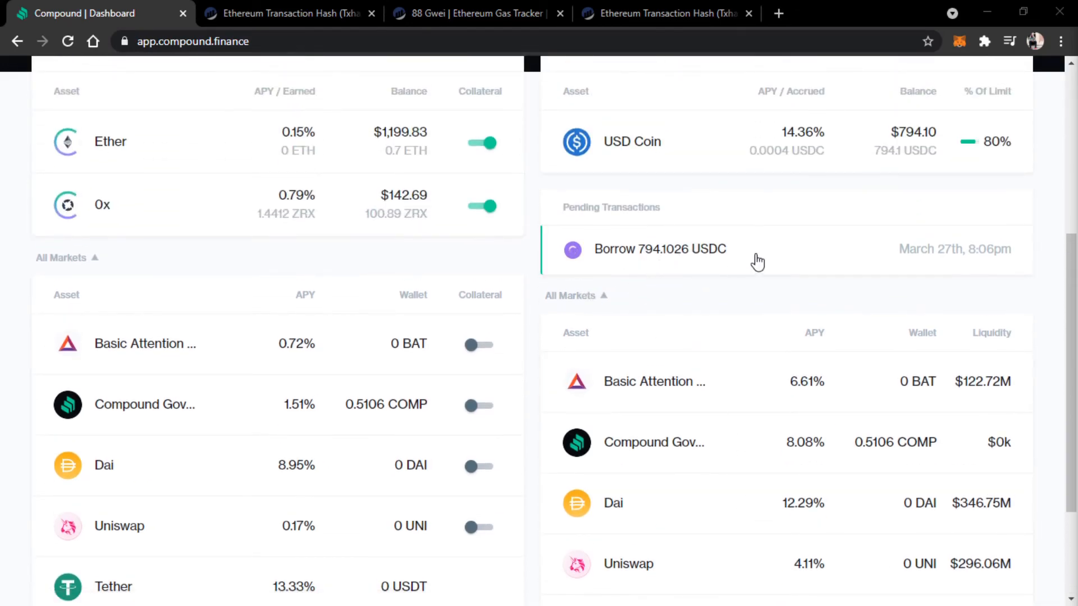
mouse_move(921, 179)
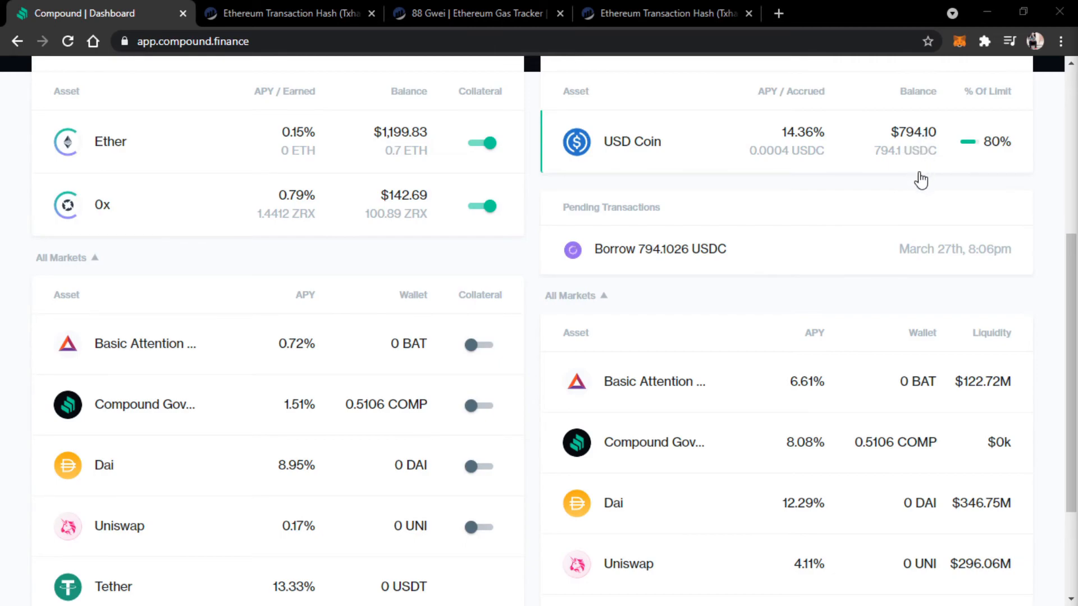
mouse_move(980, 148)
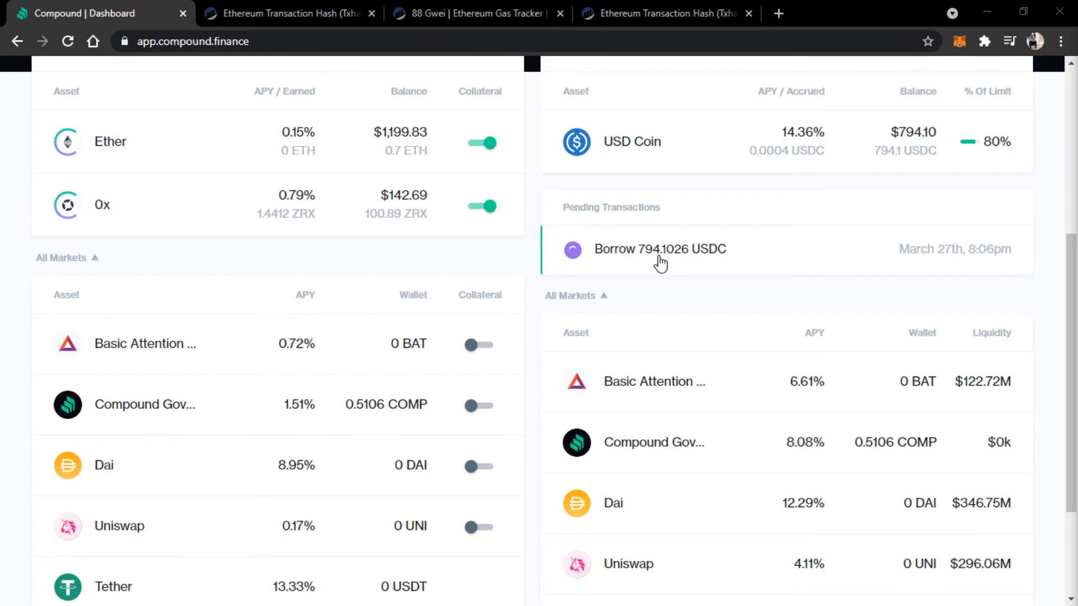
mouse_move(686, 270)
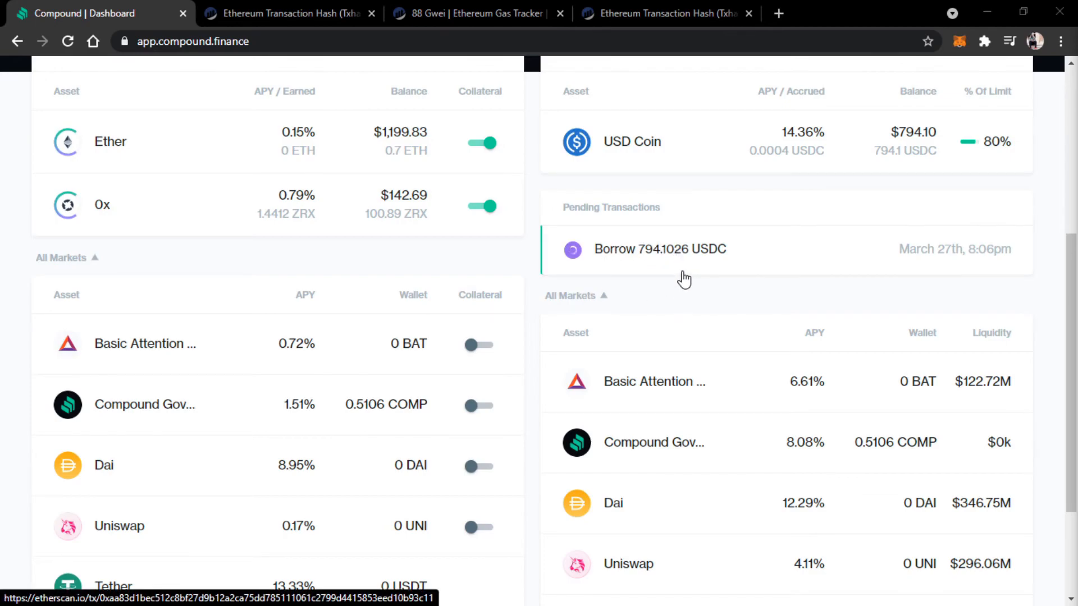
scroll("up", 3)
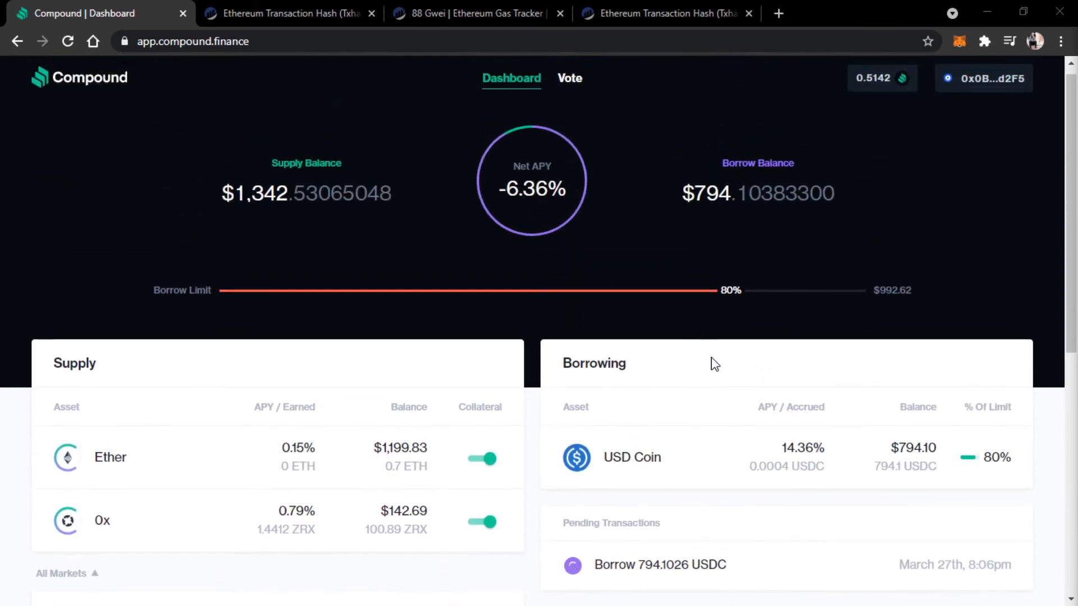
scroll("down", 3)
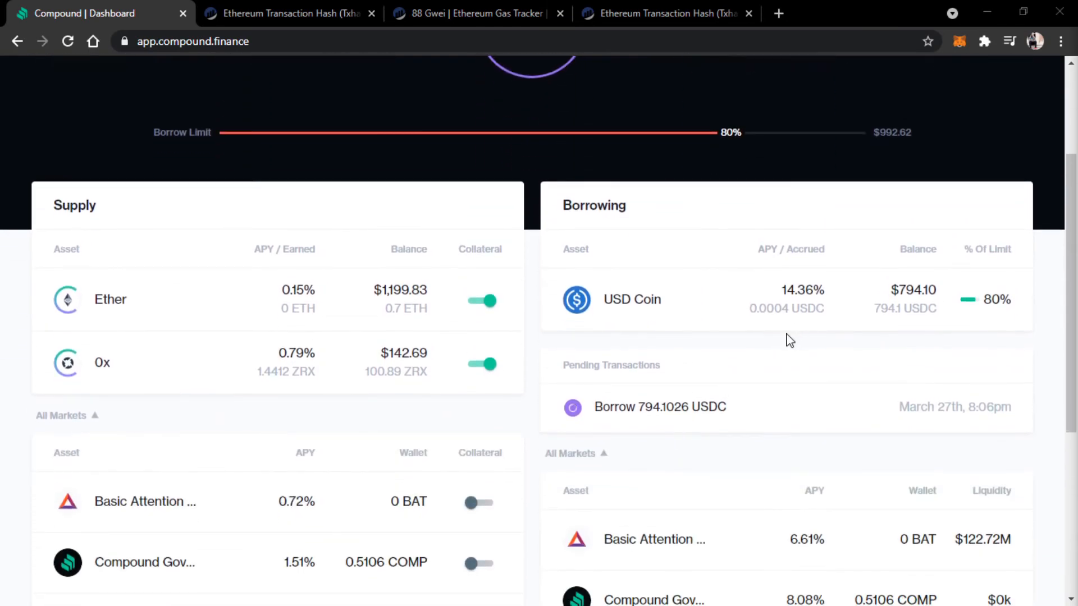
mouse_move(771, 357)
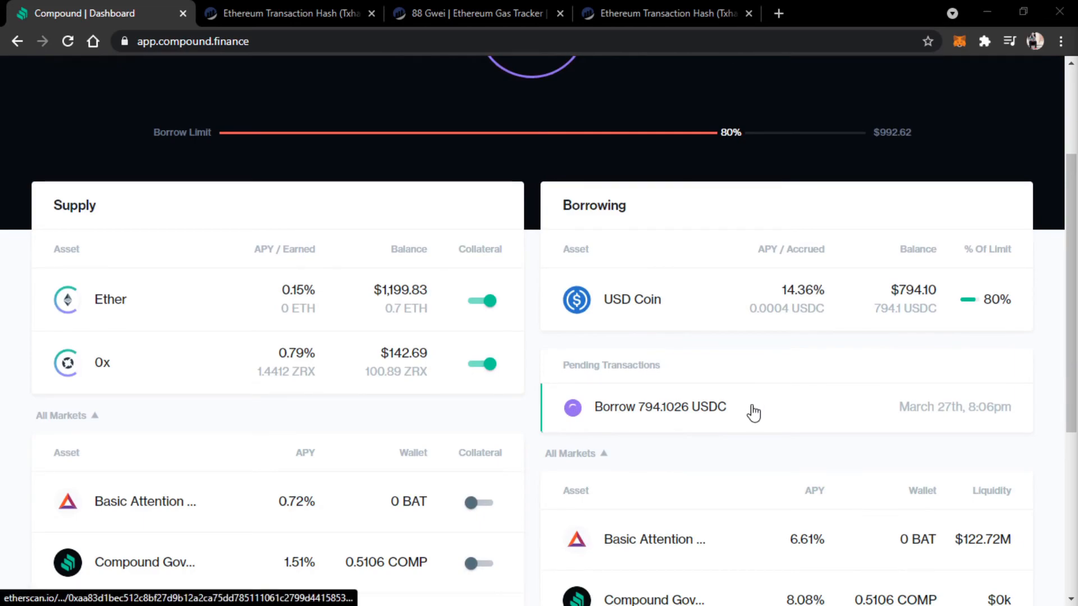
mouse_move(733, 416)
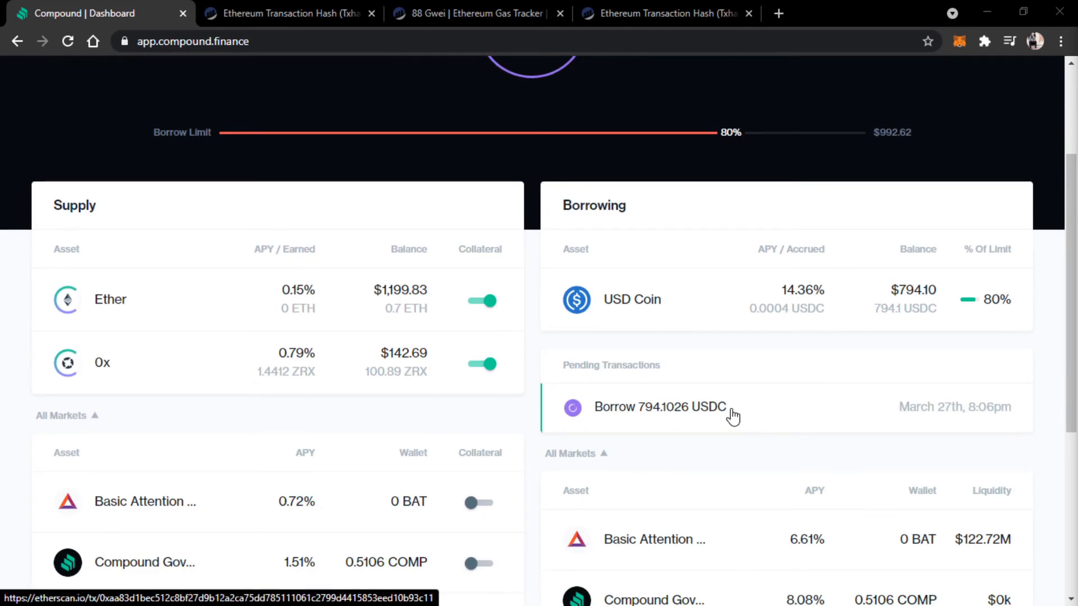
left_click(659, 407)
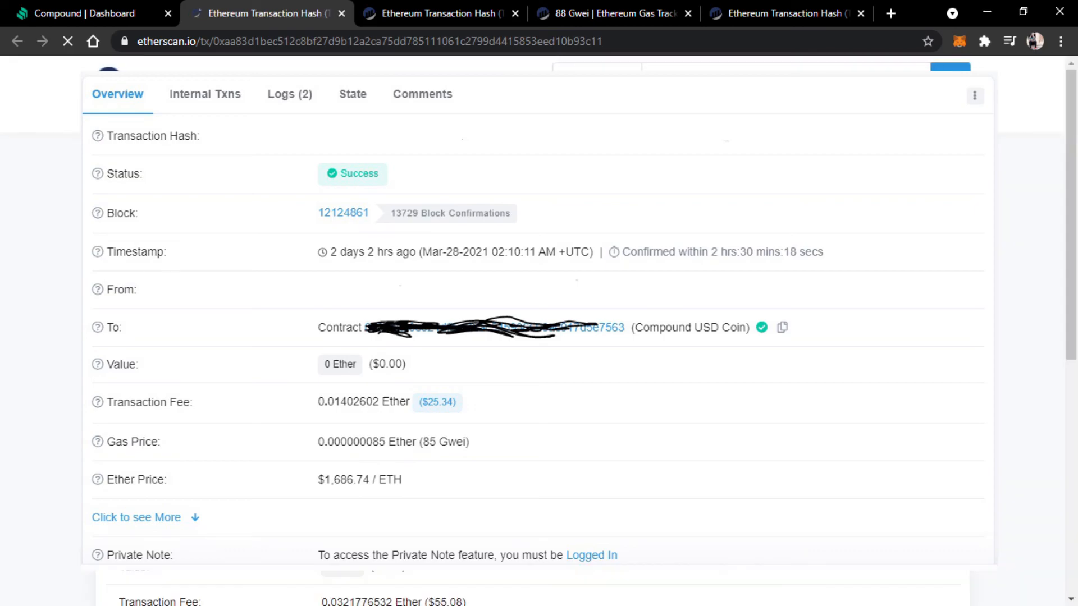
Step: Review the Etherscan transaction status and fee chart, then scroll through ethereum.org's Eth2 upgrades page
left_click(958, 41)
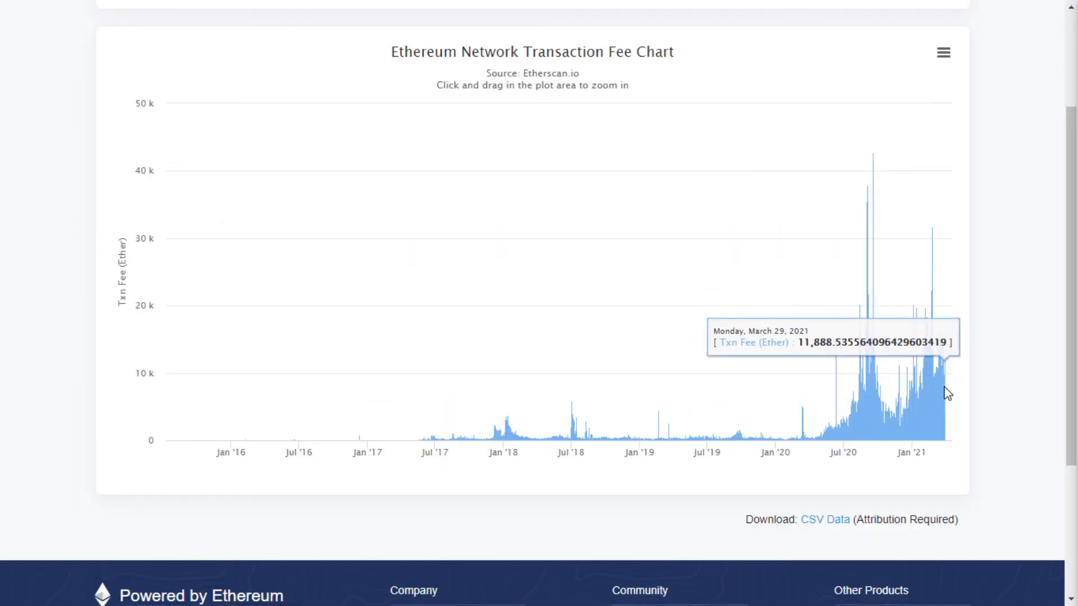
mouse_move(945, 393)
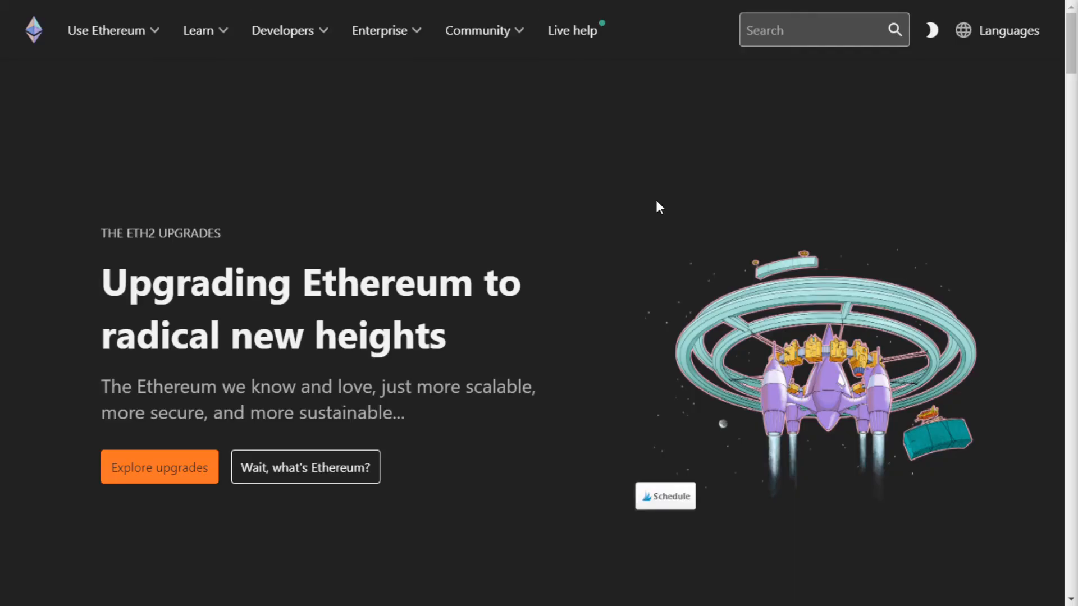
scroll("down", 3)
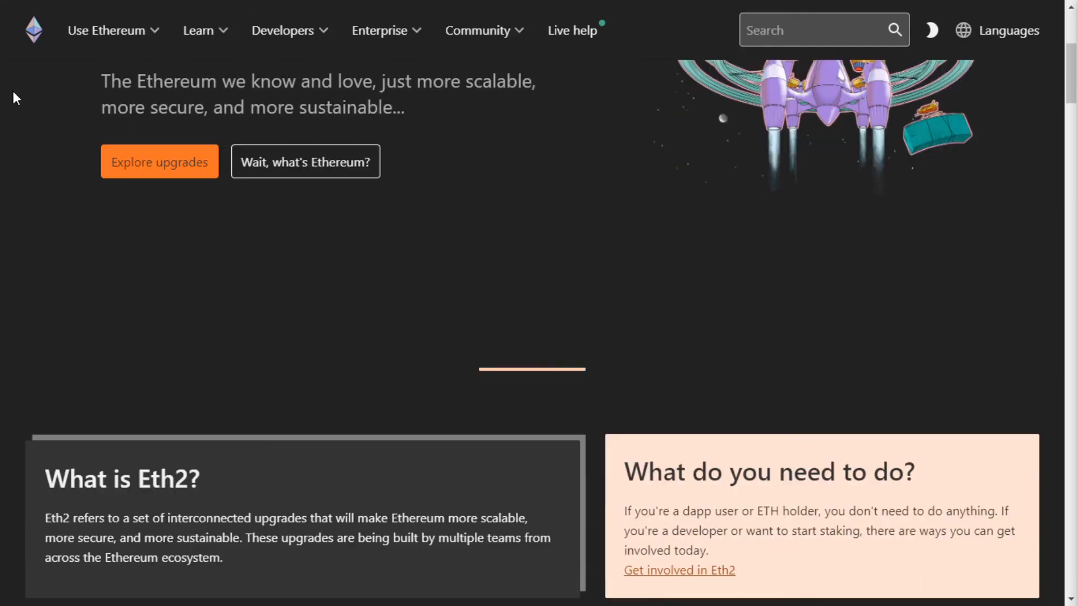
scroll("down", 3)
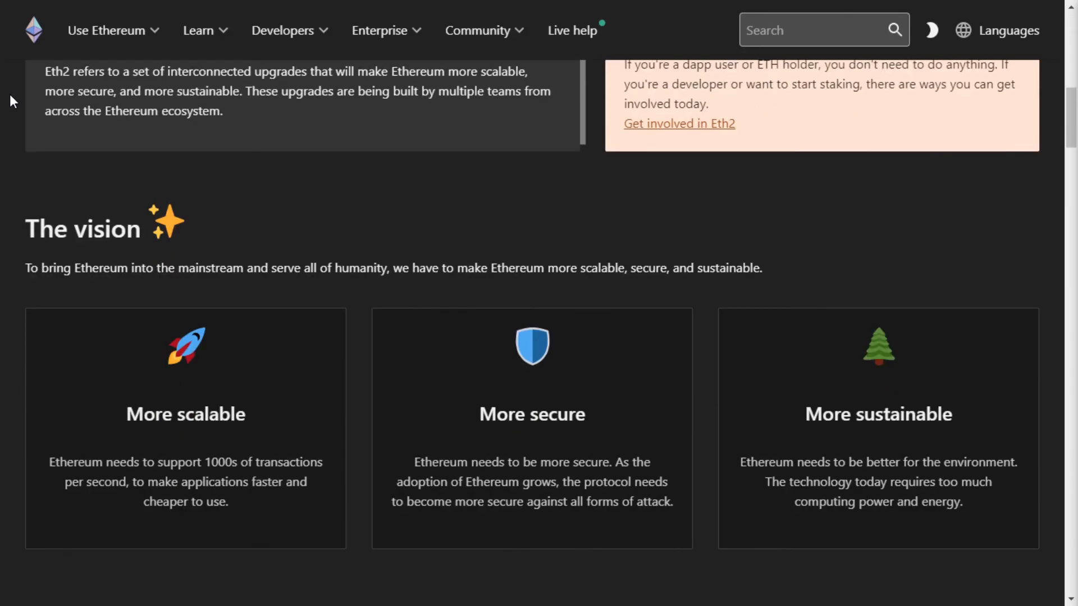
scroll("down", 3)
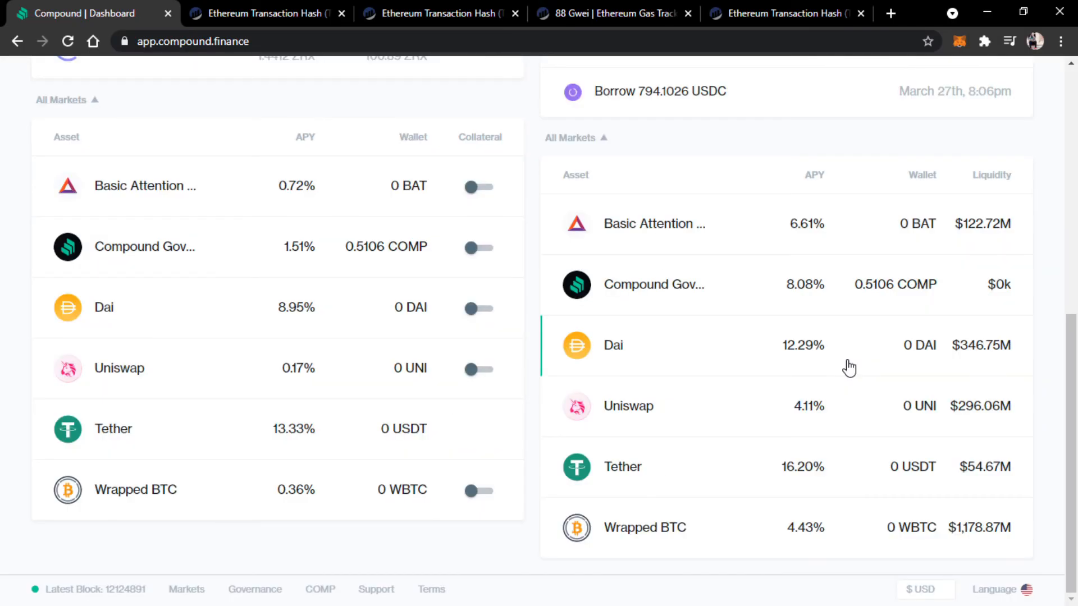
mouse_move(838, 437)
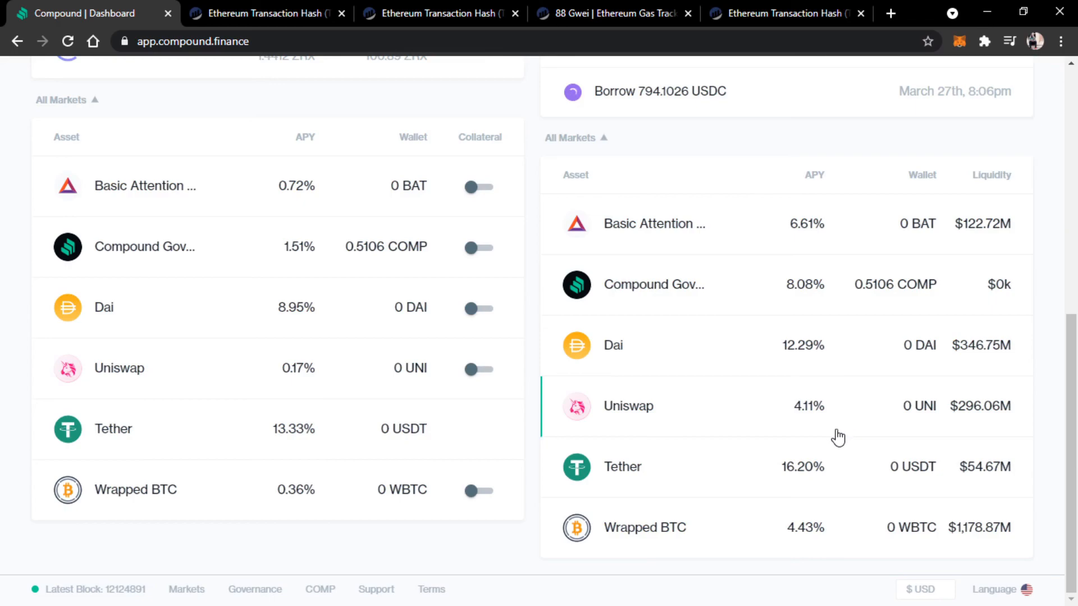
mouse_move(829, 471)
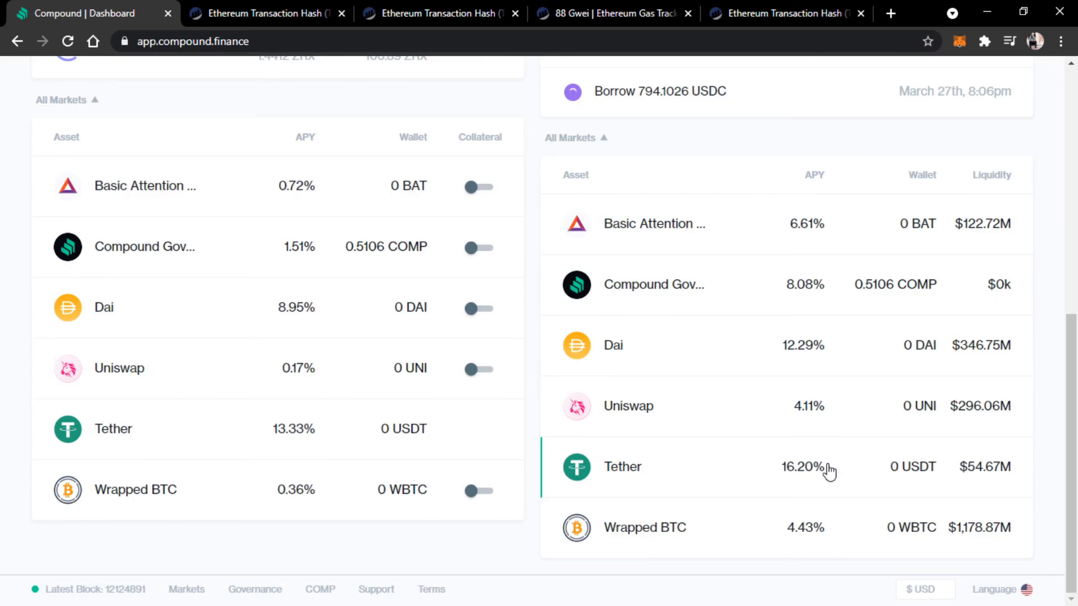